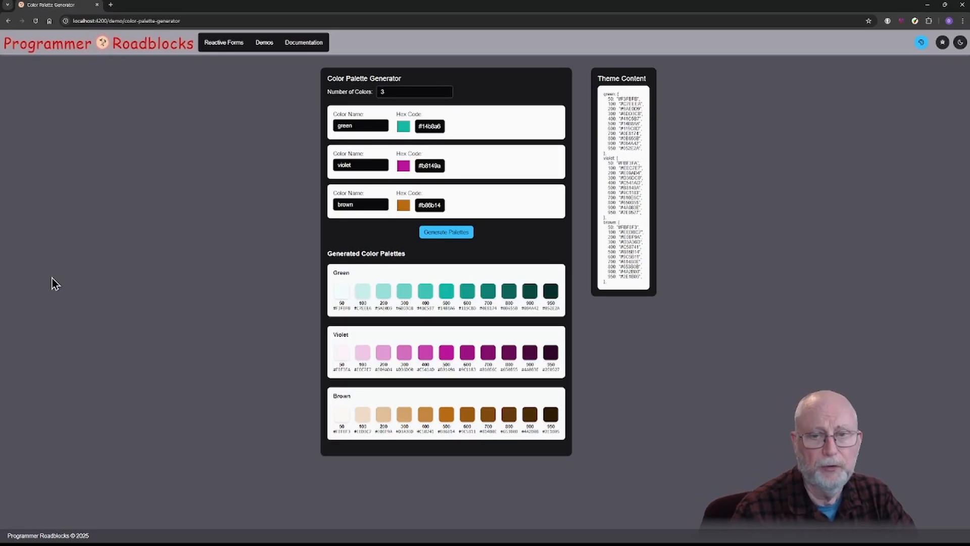
pyautogui.moveTo(355, 78)
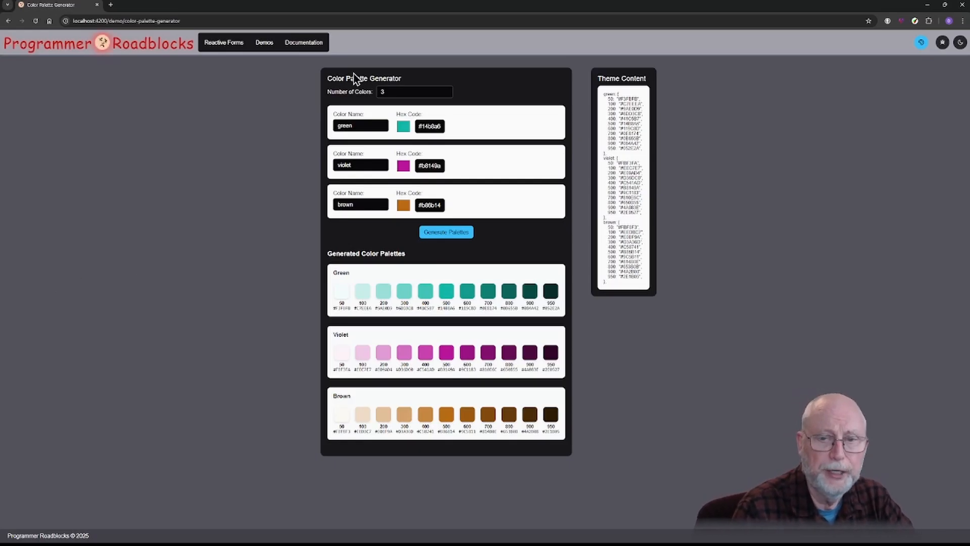
pyautogui.moveTo(443, 121)
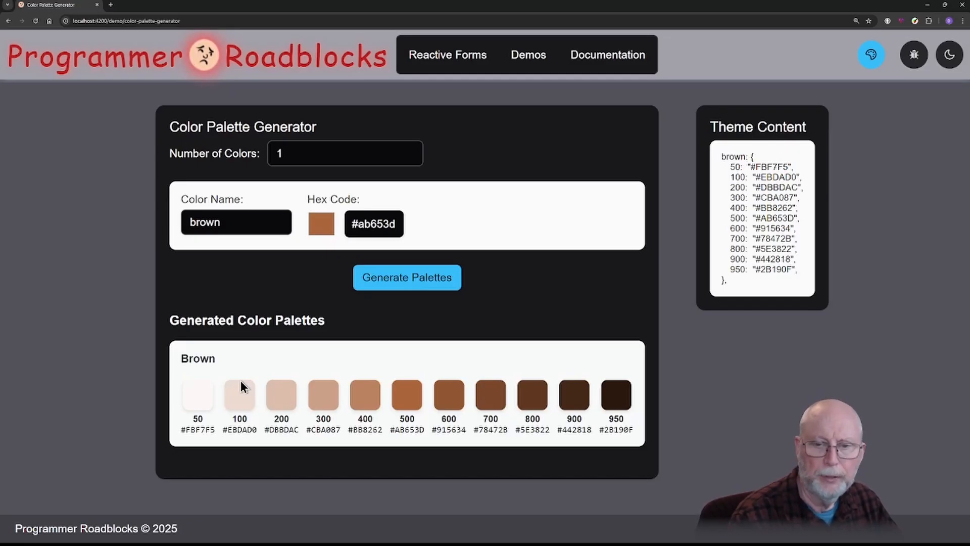
pyautogui.moveTo(309, 310)
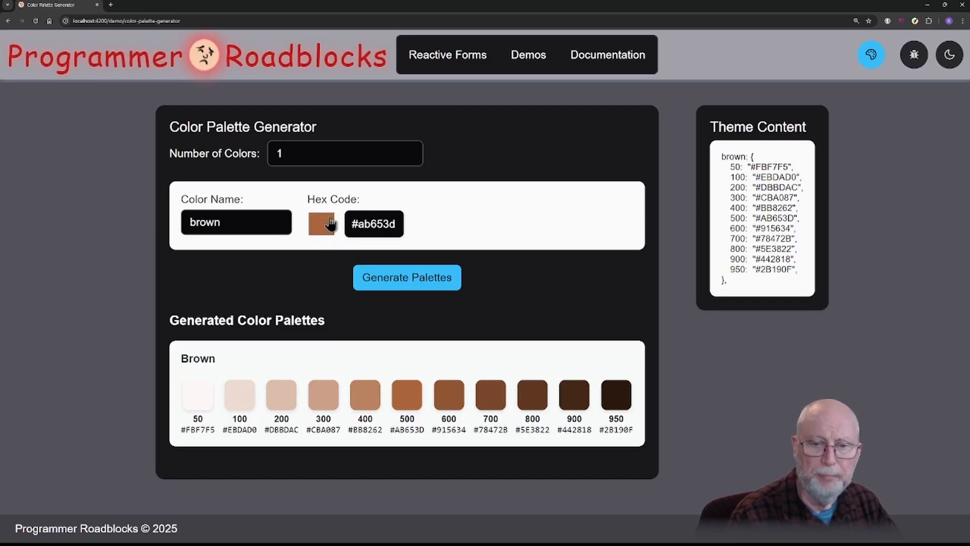
pyautogui.moveTo(324, 238)
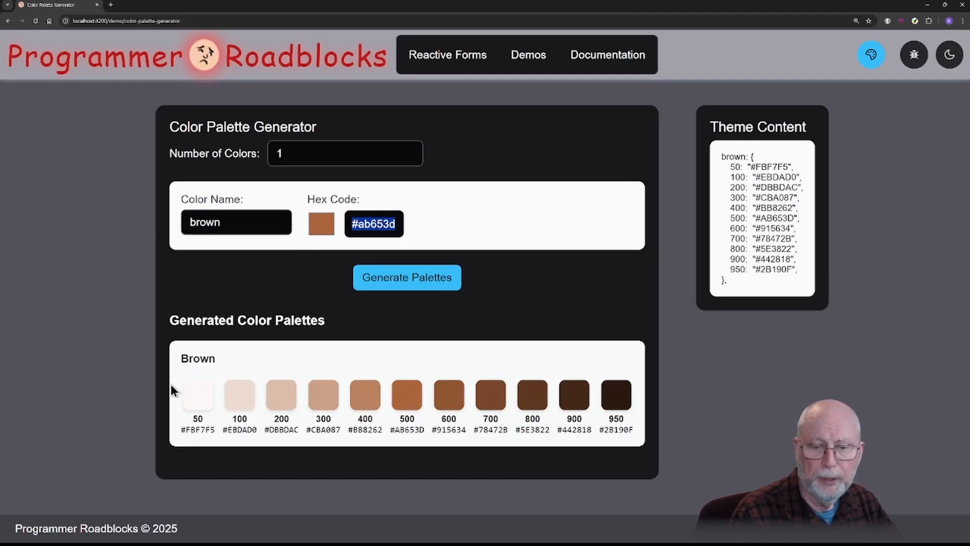
pyautogui.moveTo(740, 309)
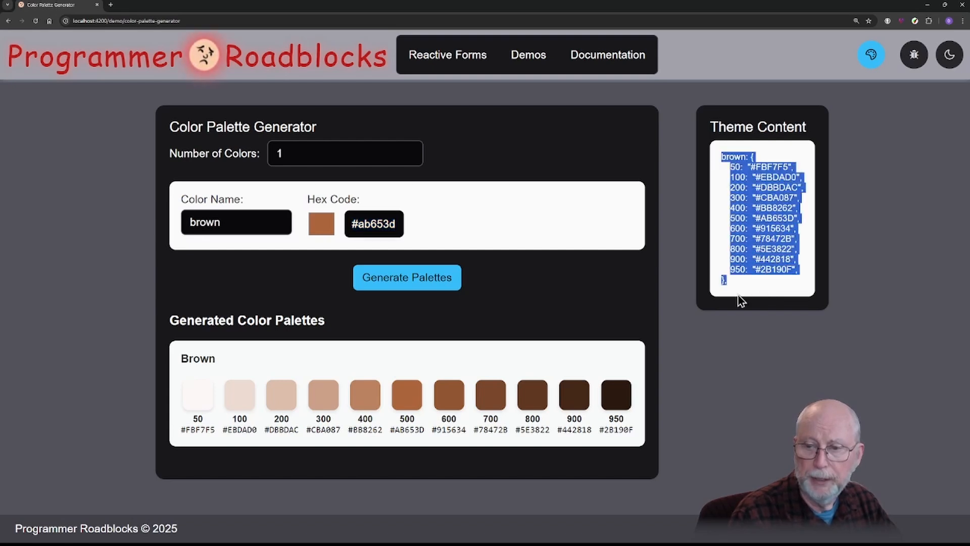
pyautogui.moveTo(751, 321)
pyautogui.write('beach')
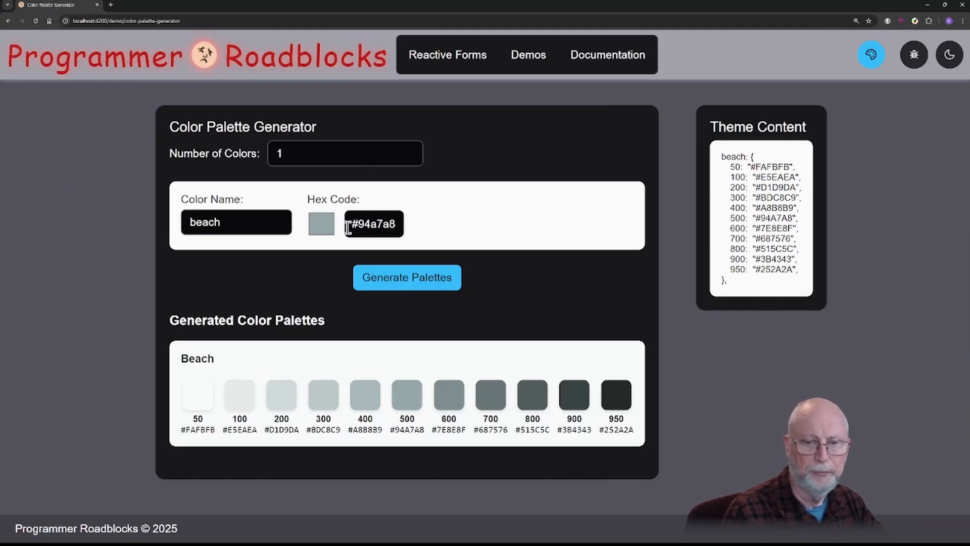
pyautogui.moveTo(320, 230)
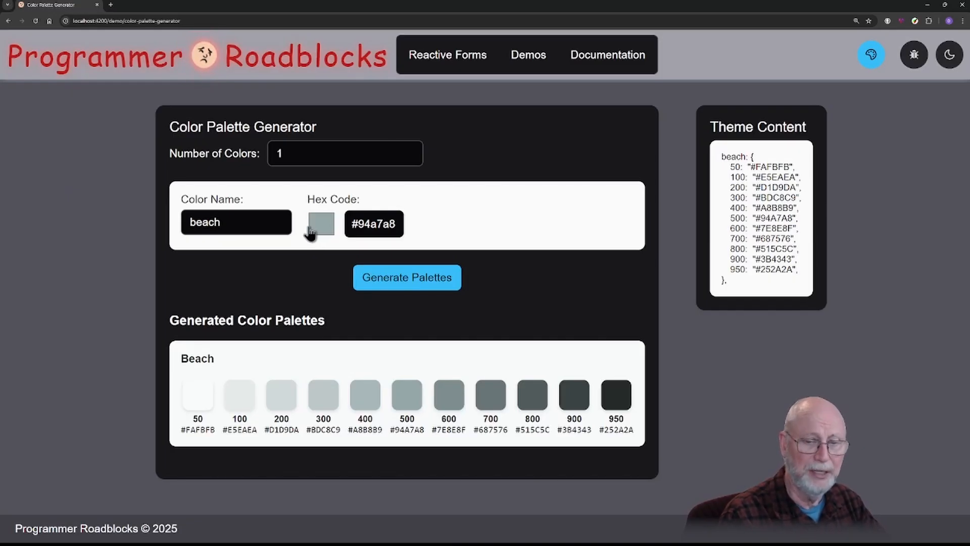
pyautogui.moveTo(313, 232)
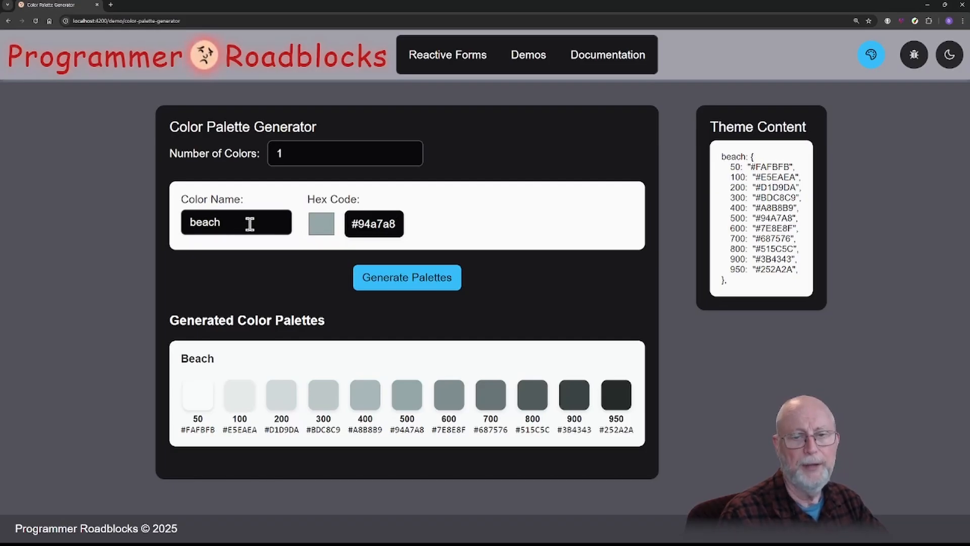
pyautogui.moveTo(635, 414)
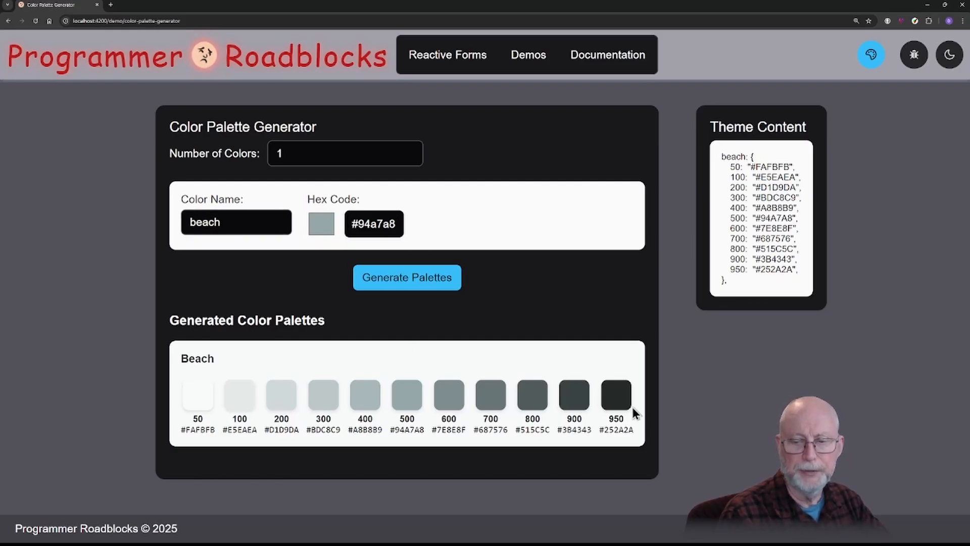
pyautogui.moveTo(726, 160)
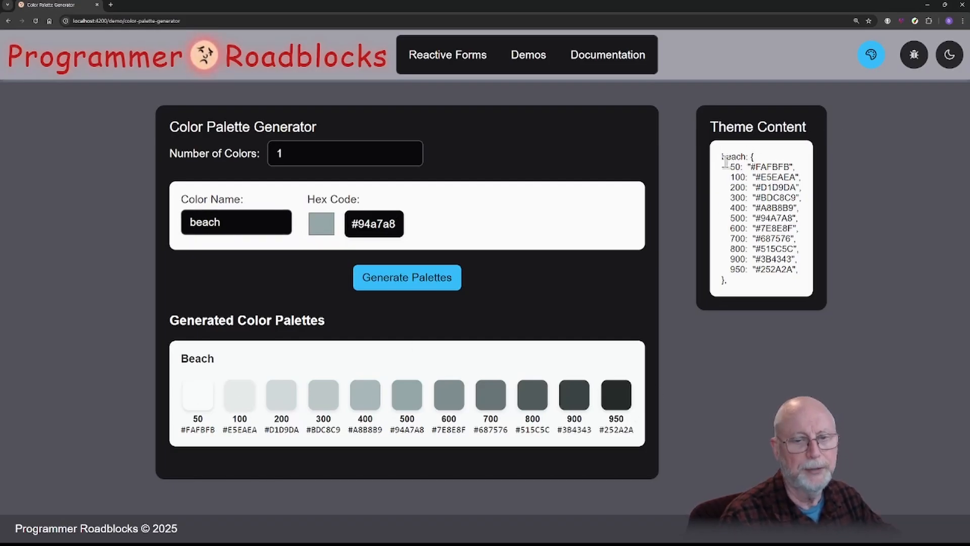
pyautogui.moveTo(682, 153)
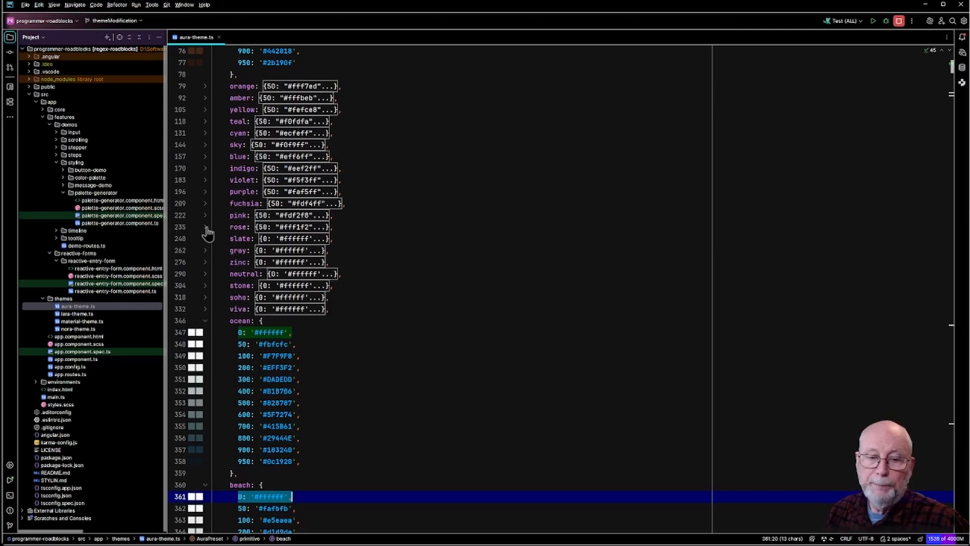
# - Unfold the rose and slate palette blocks in aura-theme.ts to show their shade entries
pyautogui.click(206, 226)
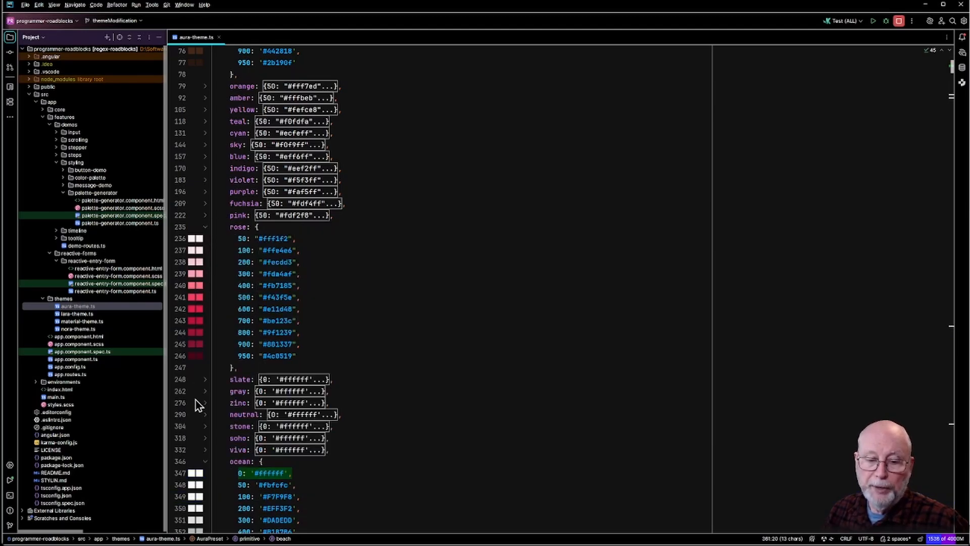
pyautogui.click(206, 379)
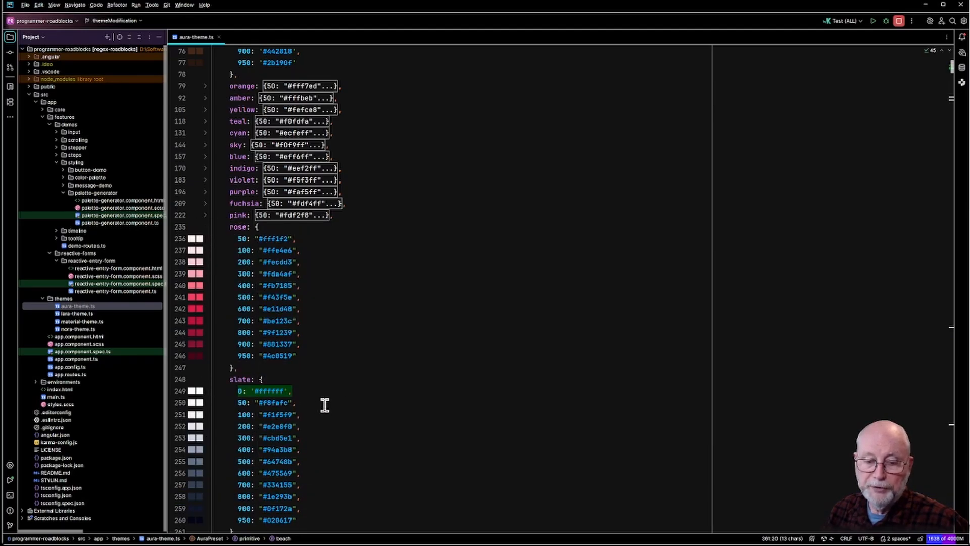
pyautogui.scroll(-3)
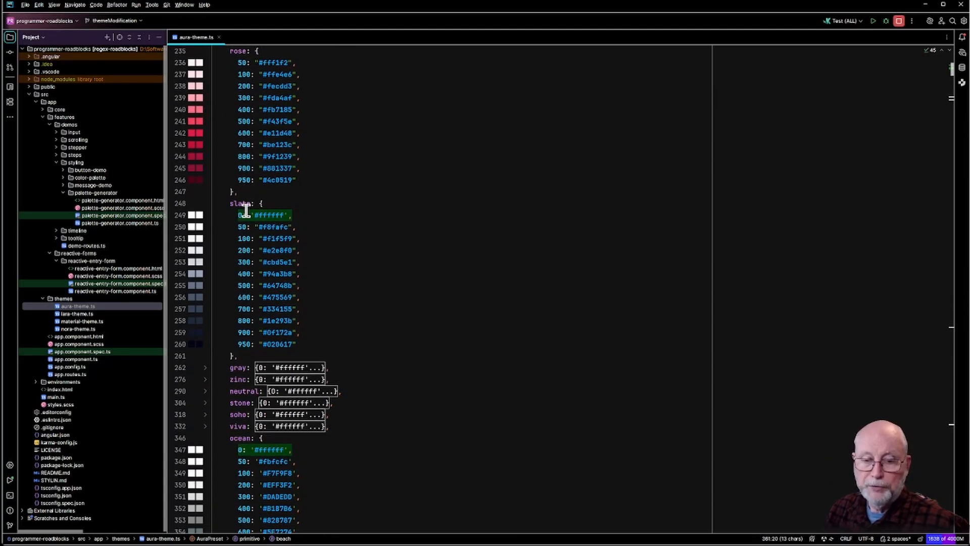
pyautogui.moveTo(210, 353)
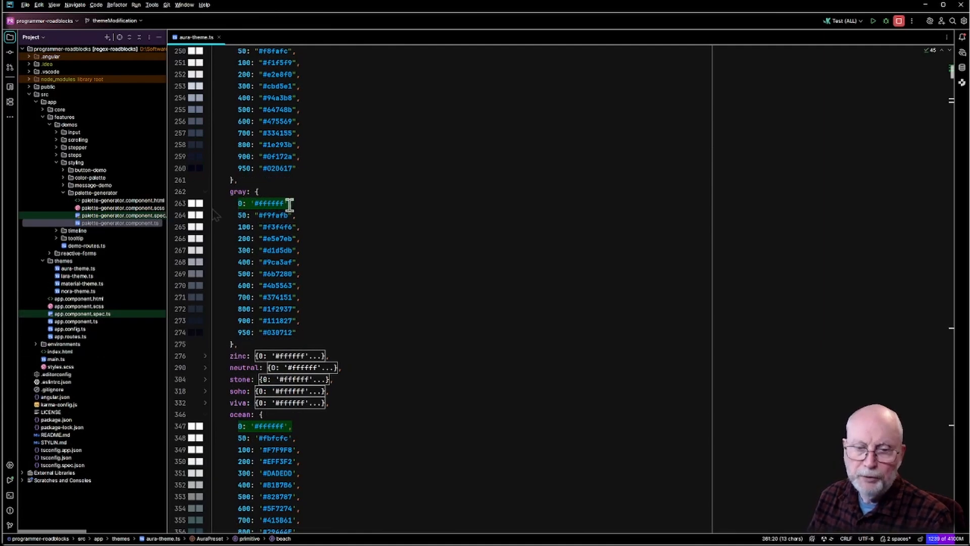
# - Unfold the zinc and neutral palette blocks further down to compare their shades
pyautogui.click(205, 355)
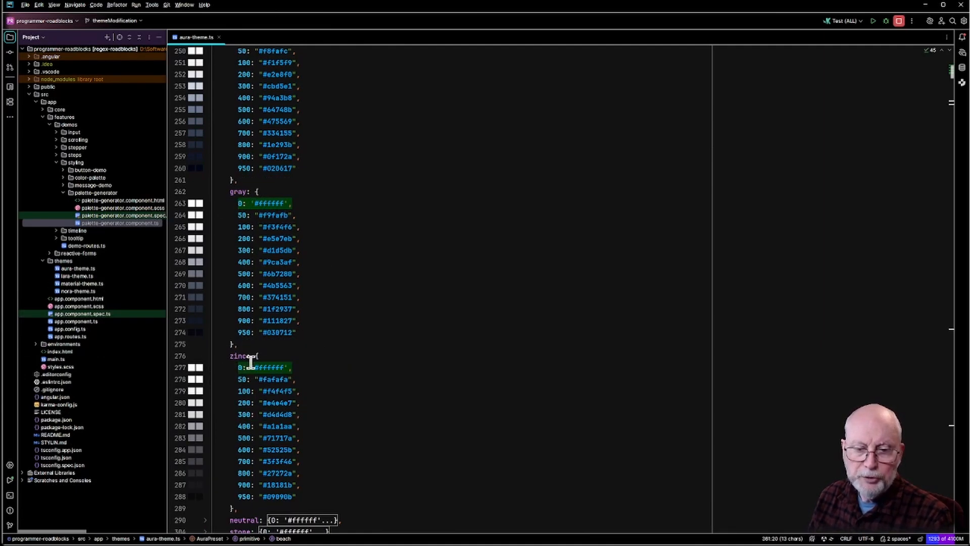
pyautogui.scroll(-3)
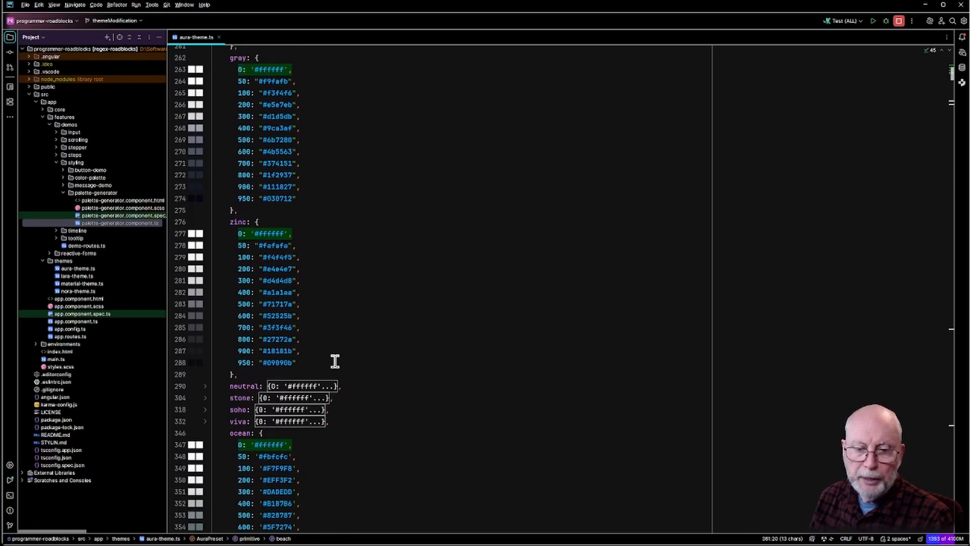
pyautogui.click(206, 385)
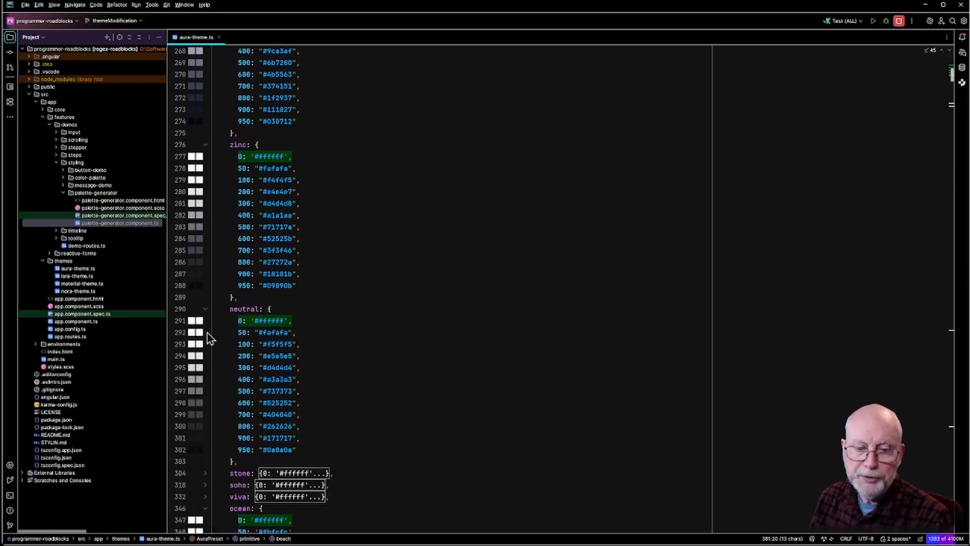
pyautogui.scroll(-3)
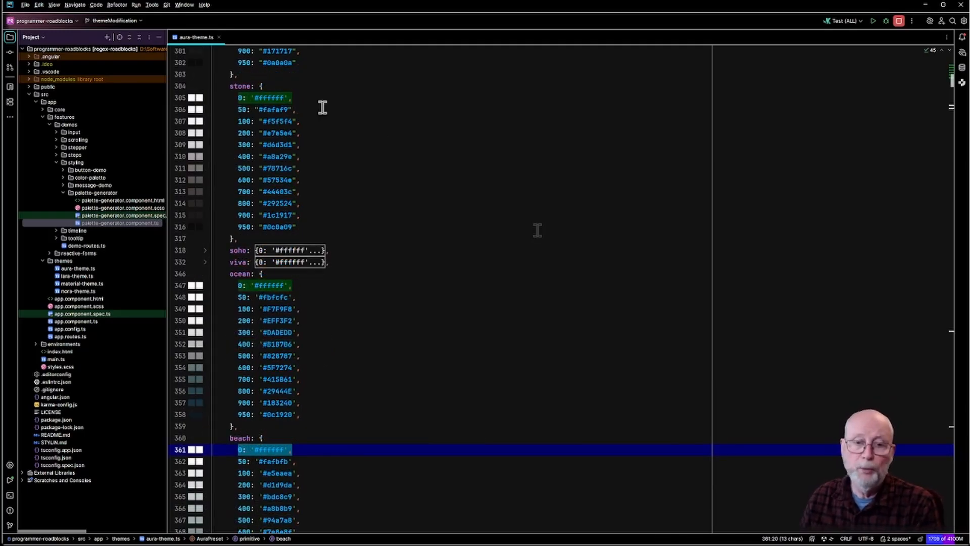
pyautogui.moveTo(225, 104)
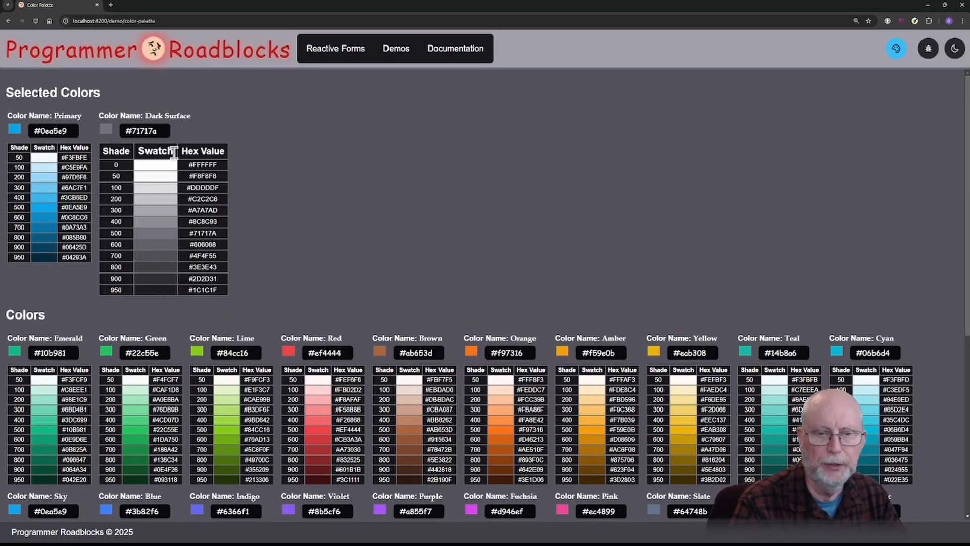
# - Scroll the Color Palette page down to the new Beach palette next to Soho, Viva and Ocean, then back up
pyautogui.scroll(-3)
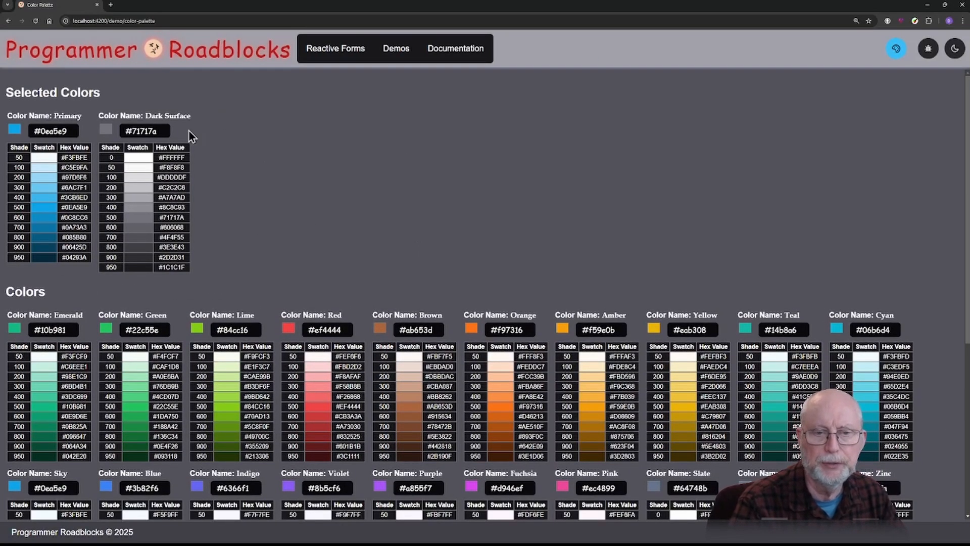
pyautogui.moveTo(409, 189)
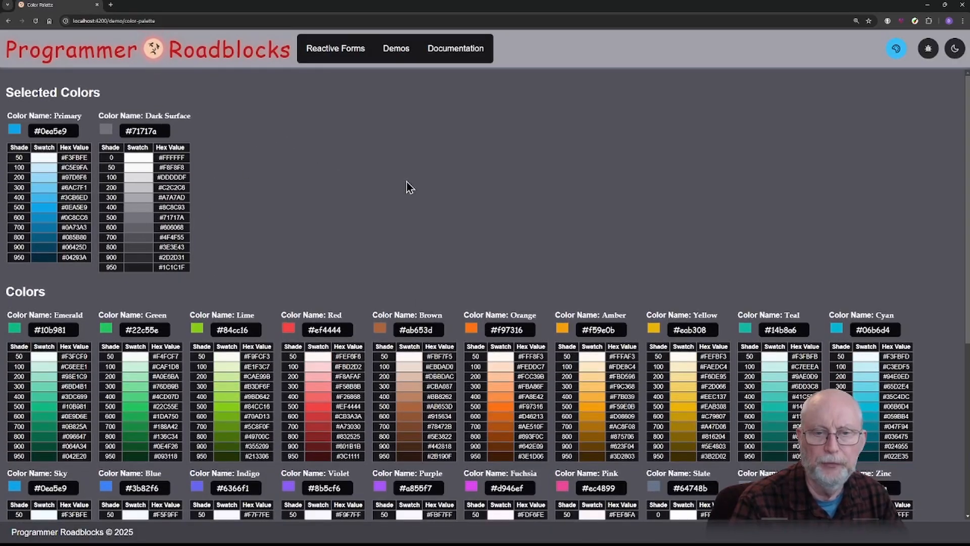
pyautogui.scroll(-3)
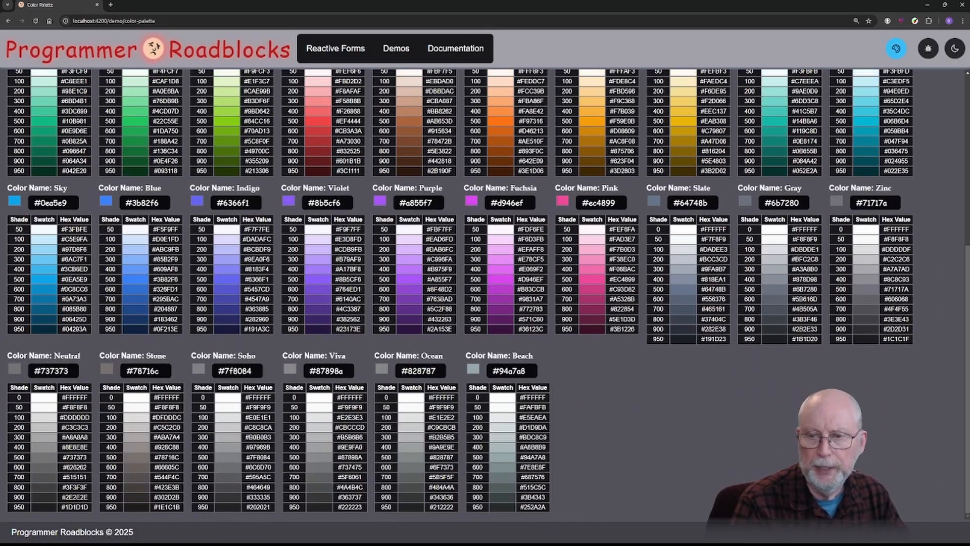
pyautogui.moveTo(741, 431)
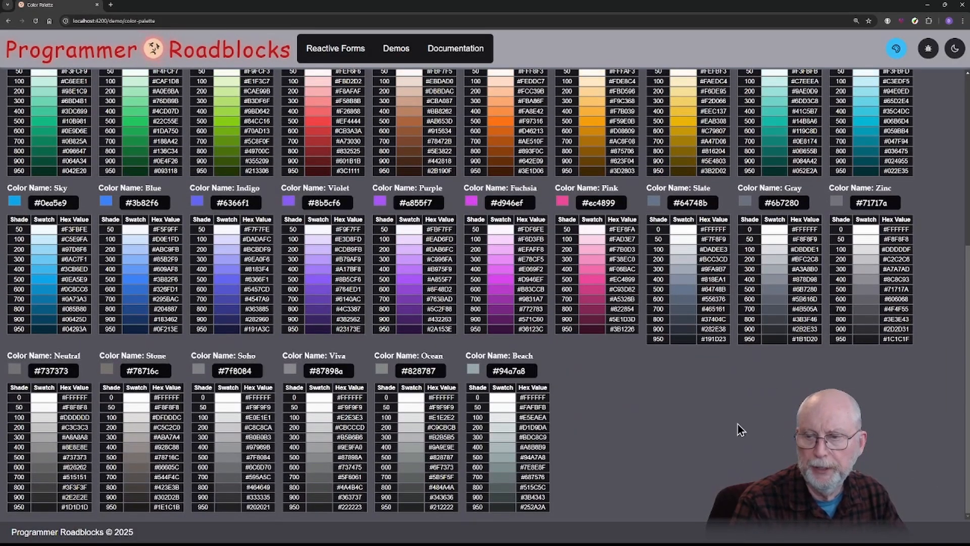
pyautogui.moveTo(642, 365)
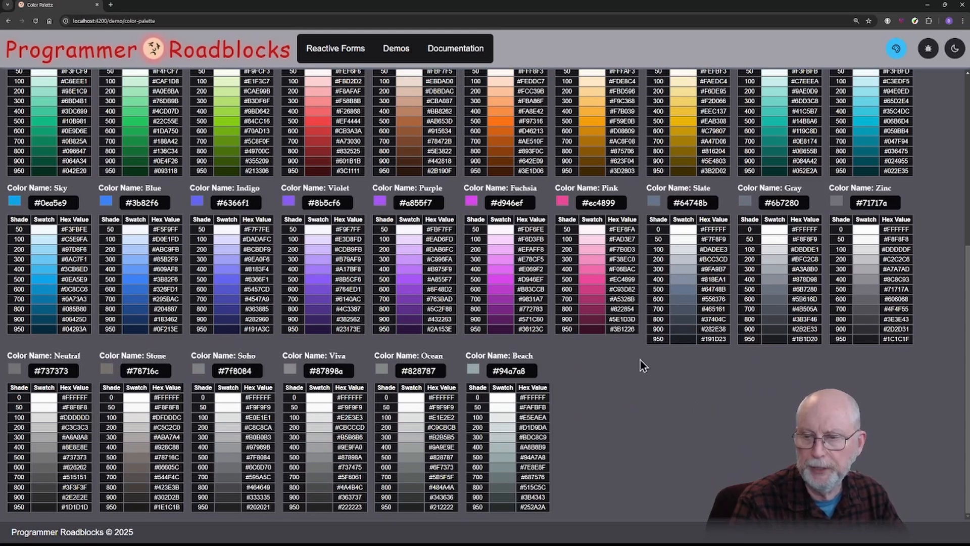
pyautogui.moveTo(881, 217)
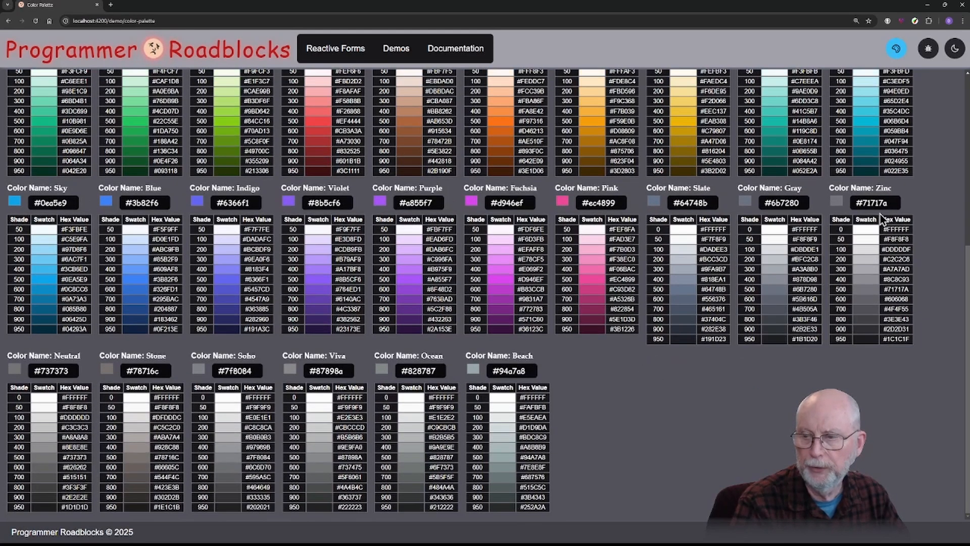
pyautogui.moveTo(656, 420)
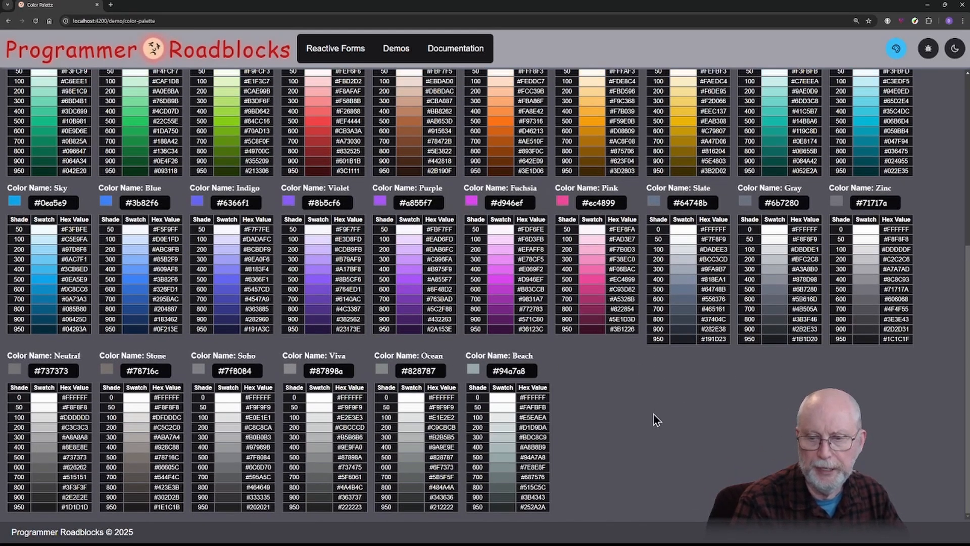
pyautogui.scroll(3)
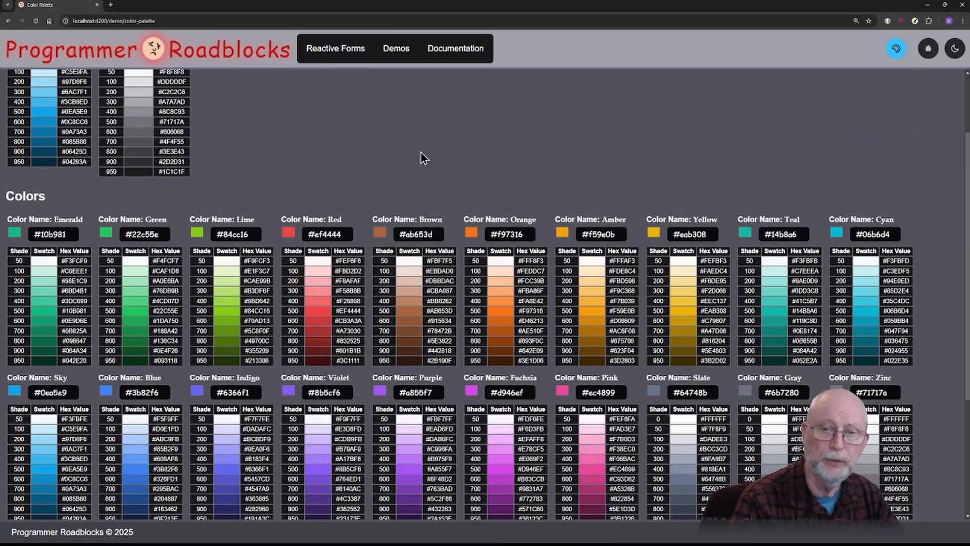
pyautogui.scroll(3)
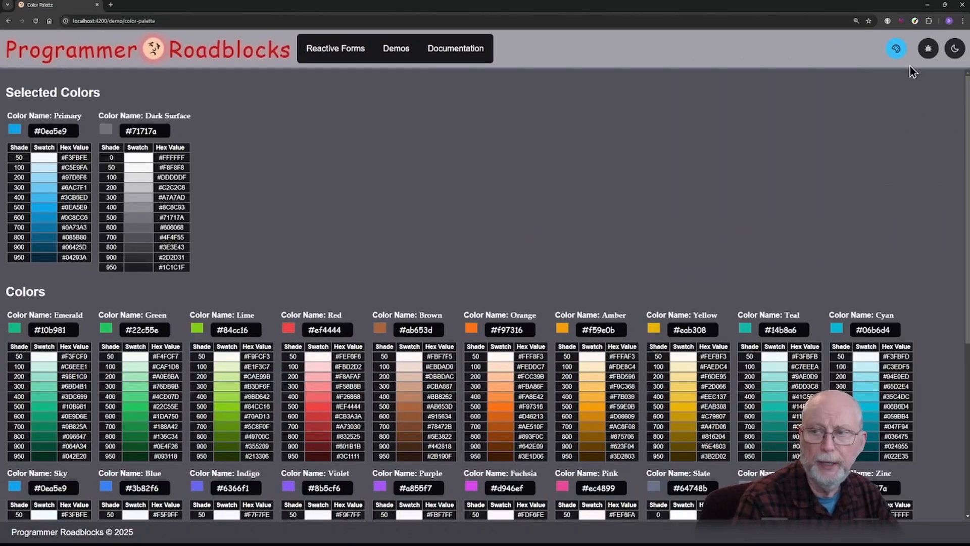
# - From the theme color picker, try light and dark mode, then make brown (#ab653d) the primary color
pyautogui.click(895, 49)
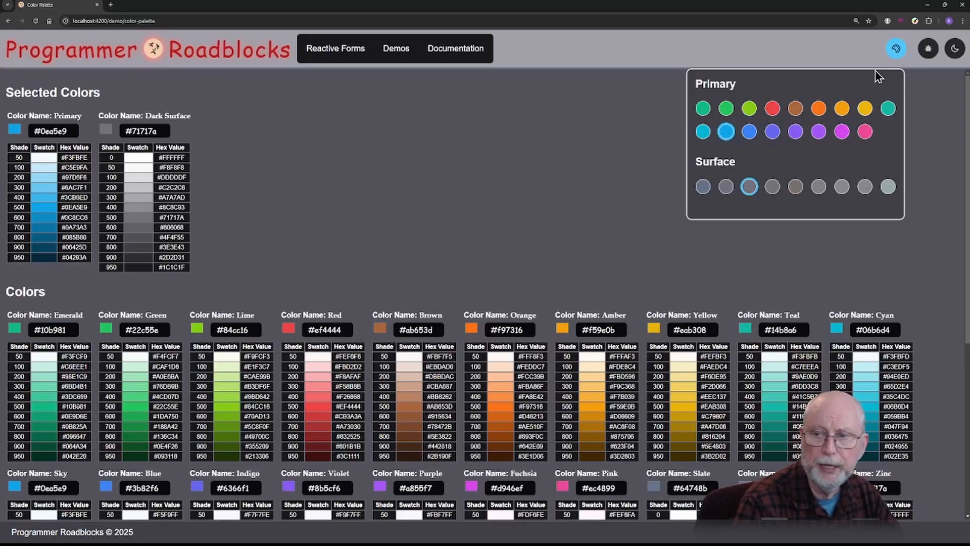
pyautogui.moveTo(796, 109)
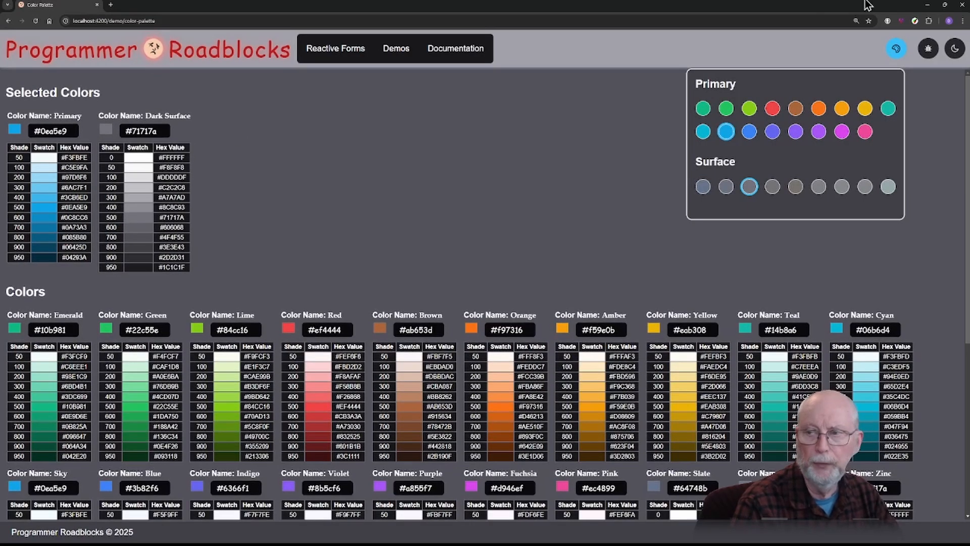
pyautogui.click(703, 186)
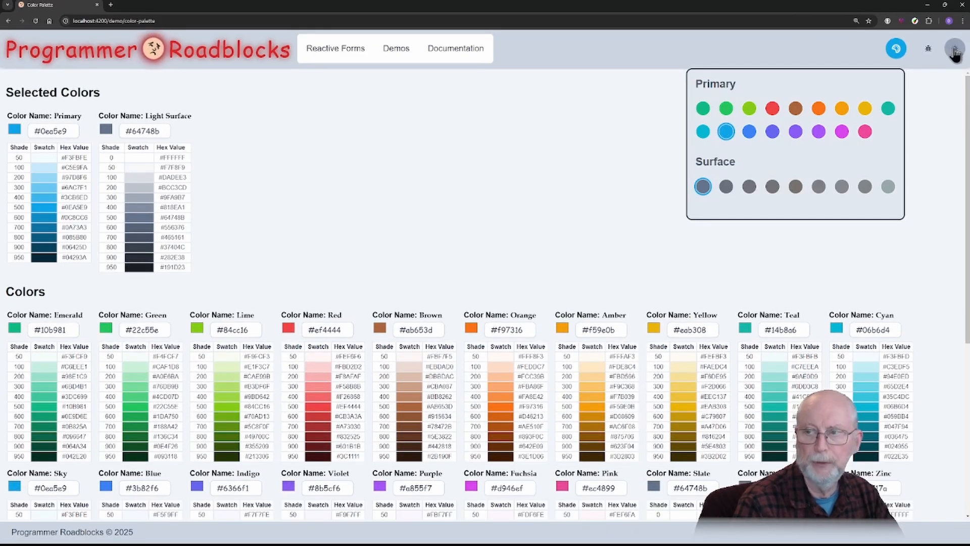
pyautogui.click(955, 48)
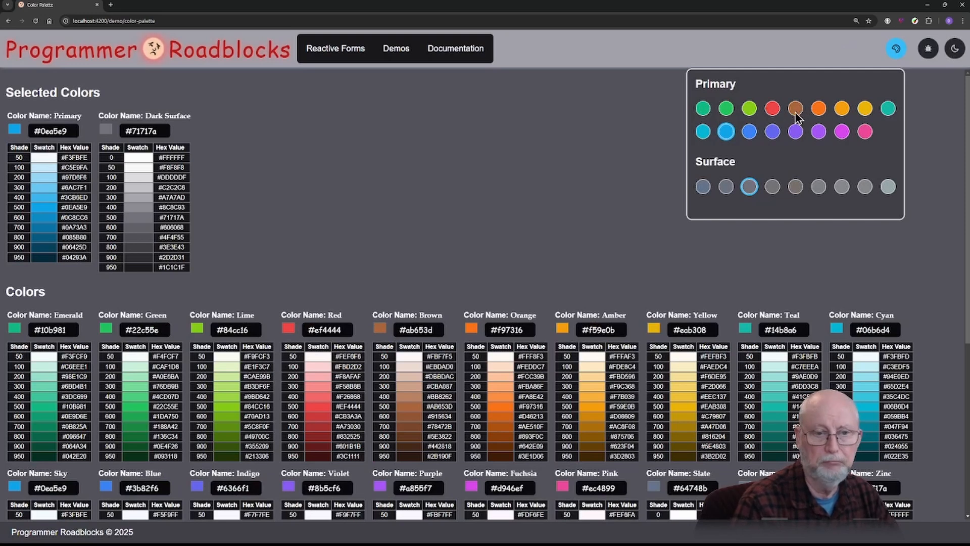
pyautogui.click(795, 109)
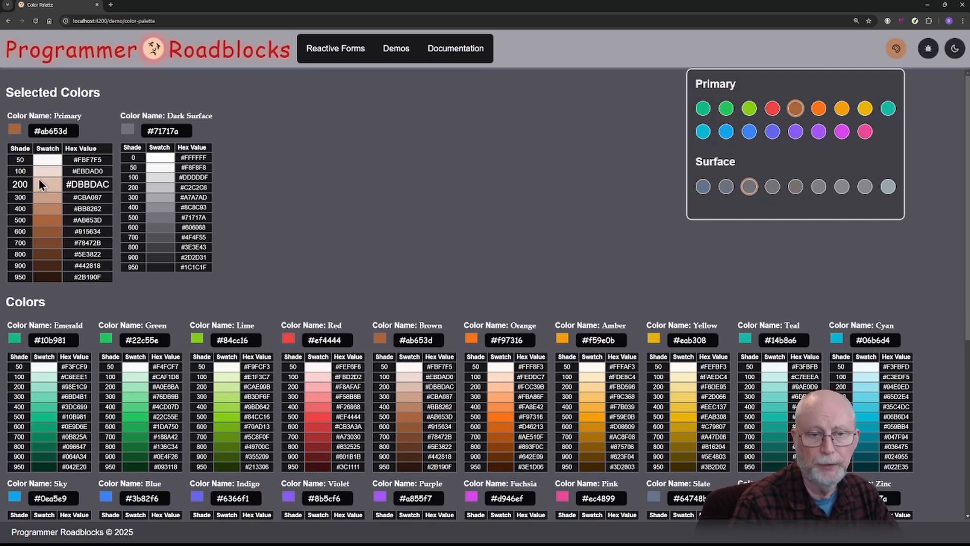
# - Navigate from the palette page to the Stepper demo via the Demos menu
pyautogui.click(396, 48)
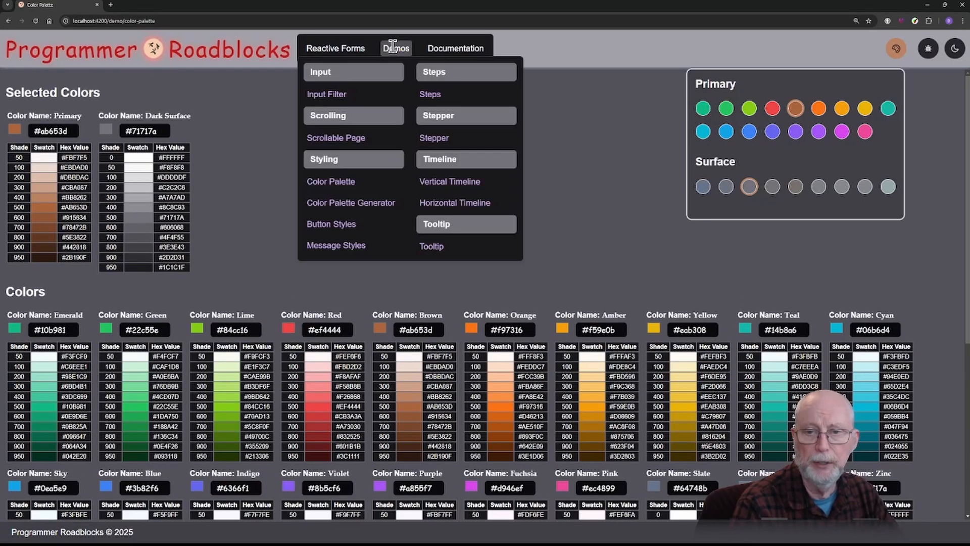
pyautogui.moveTo(331, 181)
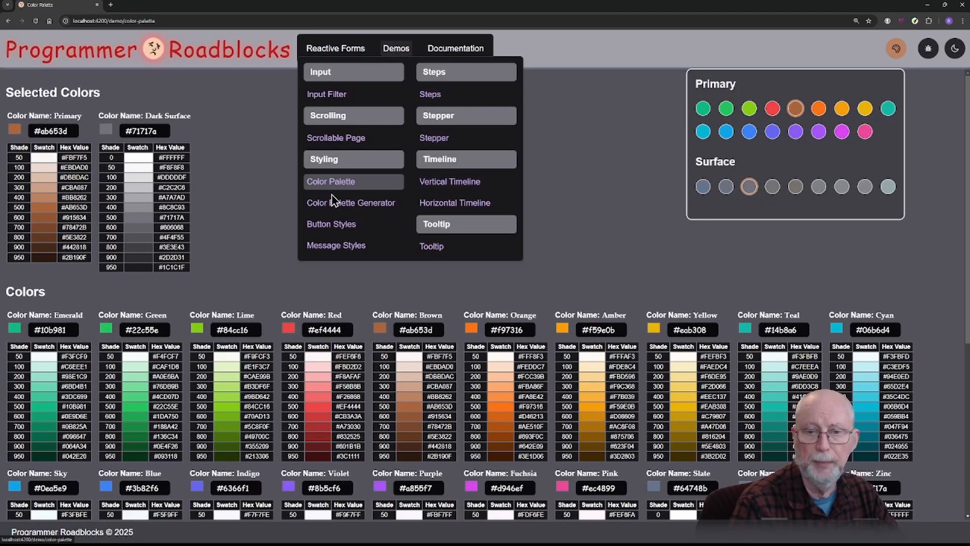
pyautogui.moveTo(332, 224)
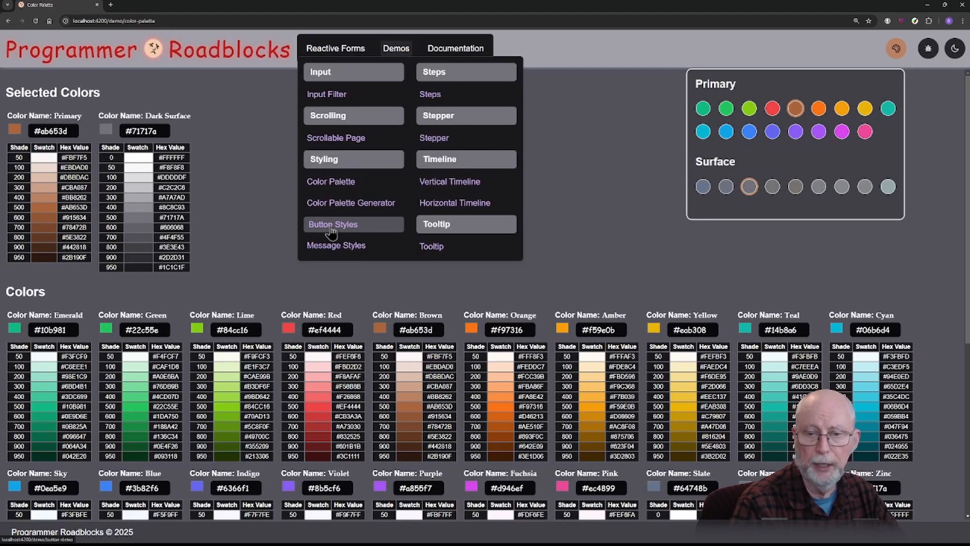
pyautogui.click(333, 225)
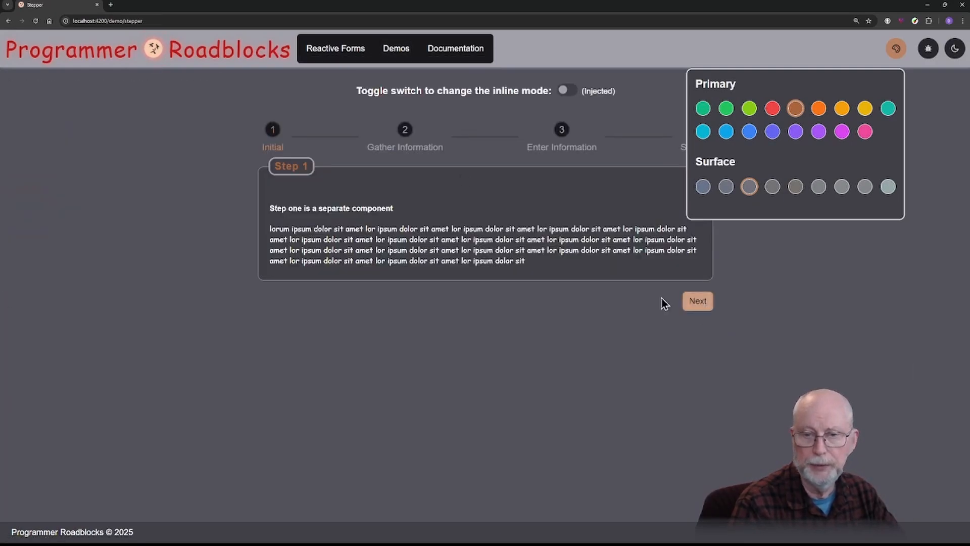
pyautogui.moveTo(819, 108)
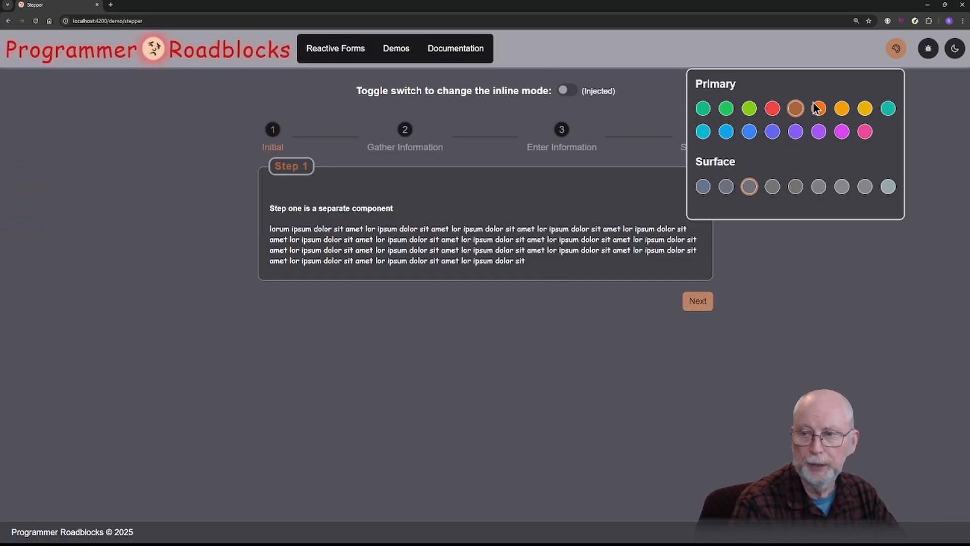
# - Try orange and amber primary colors on the stepper, settling on emerald
pyautogui.click(817, 108)
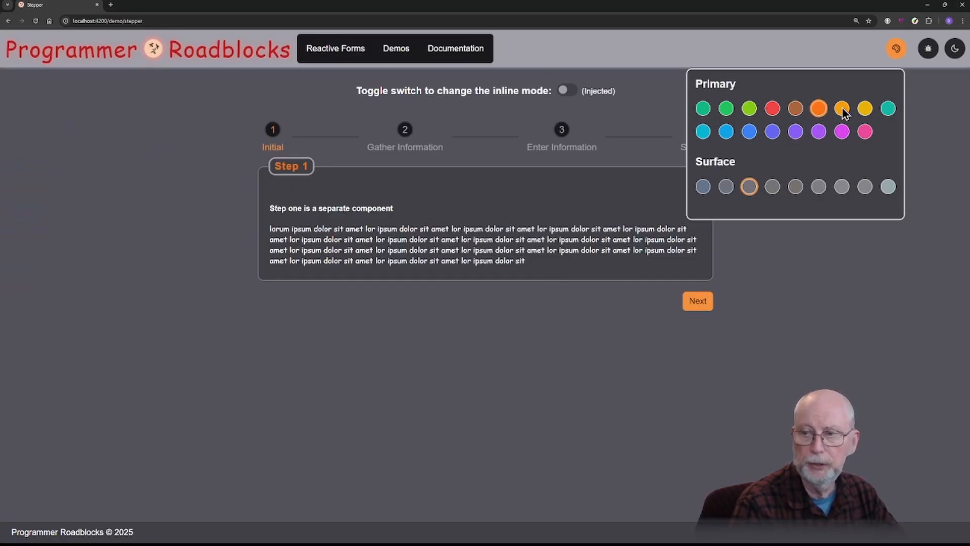
pyautogui.click(841, 108)
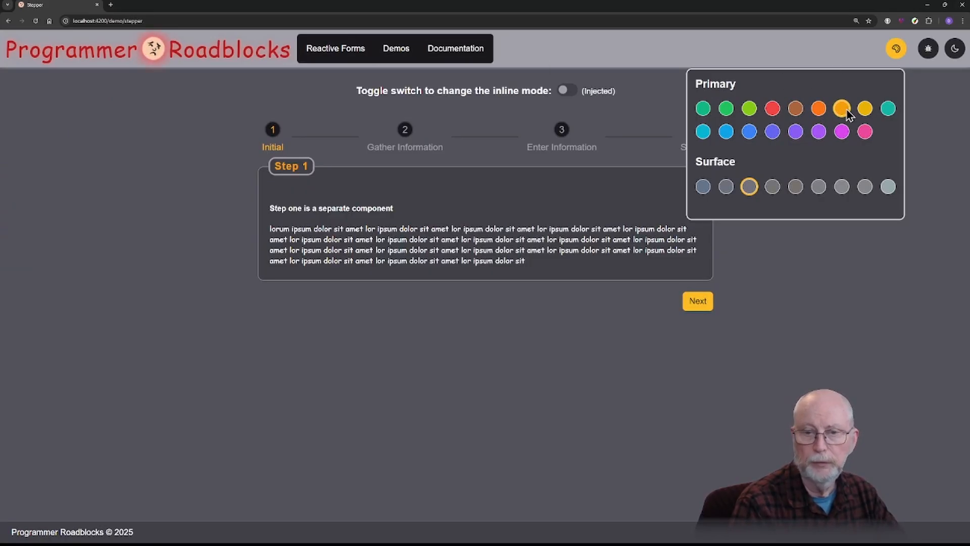
pyautogui.moveTo(842, 110)
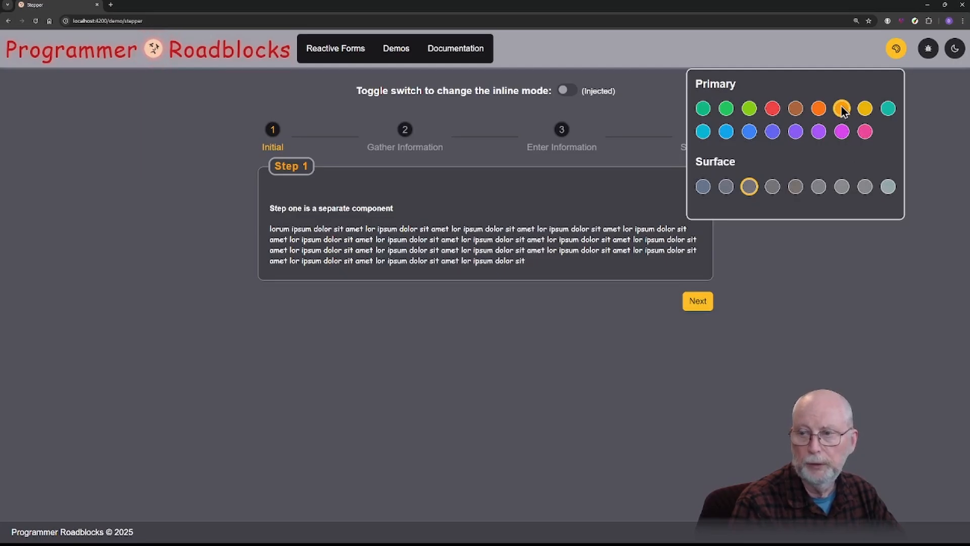
pyautogui.moveTo(654, 123)
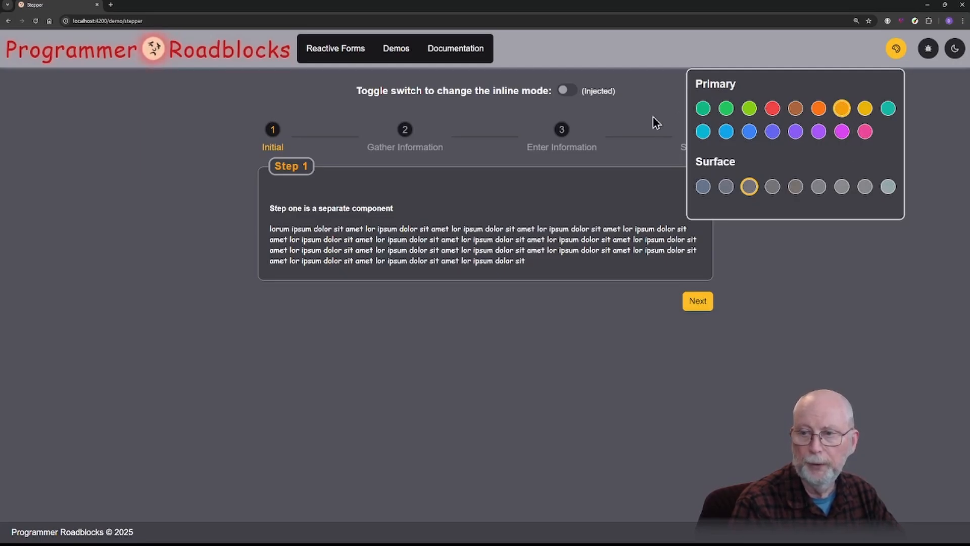
pyautogui.click(703, 109)
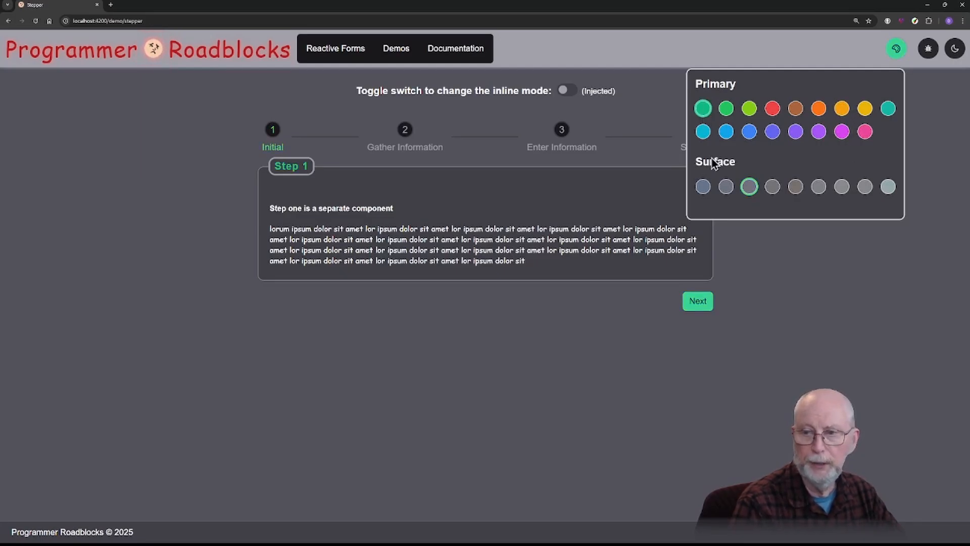
pyautogui.moveTo(754, 213)
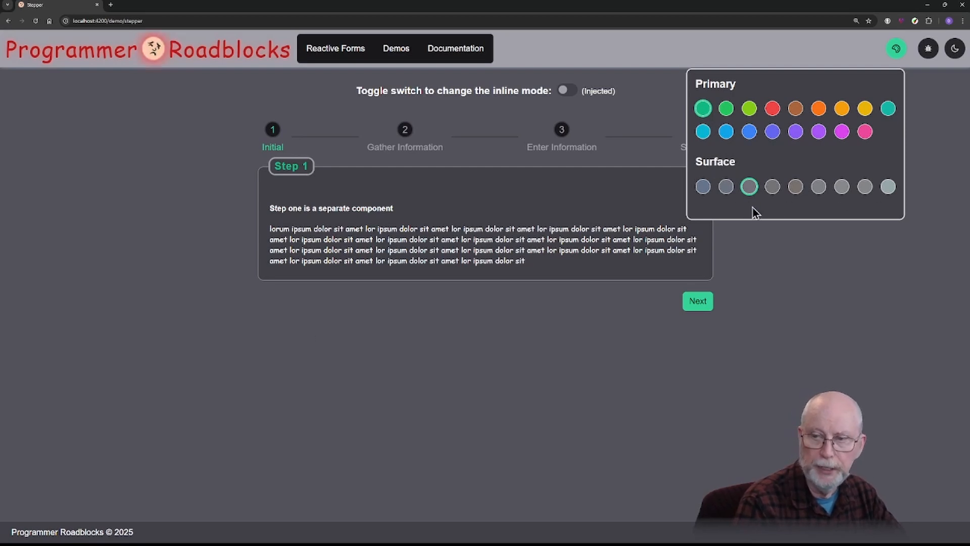
pyautogui.click(396, 48)
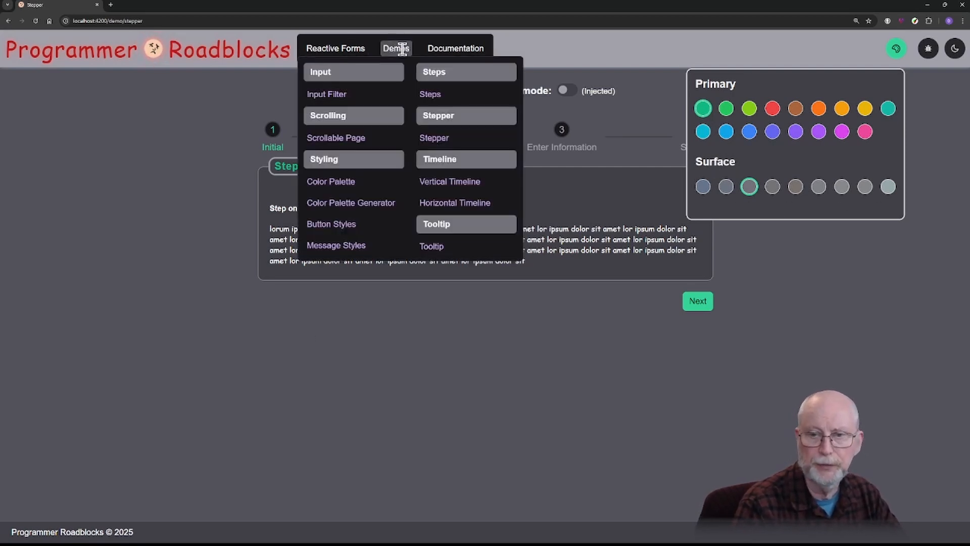
# - On the Color Palette page, switch the surface between the beach, Ocean and Soho palettes
pyautogui.click(331, 181)
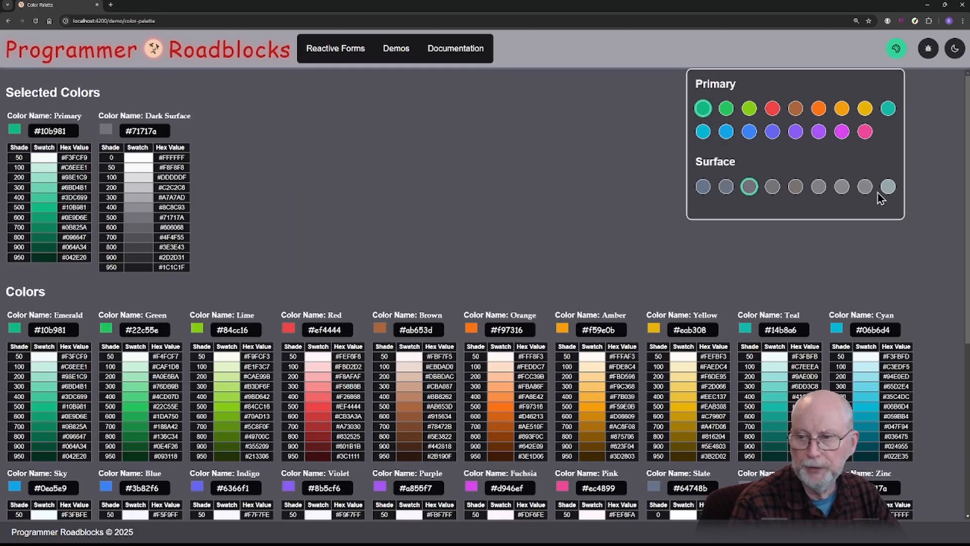
pyautogui.moveTo(889, 194)
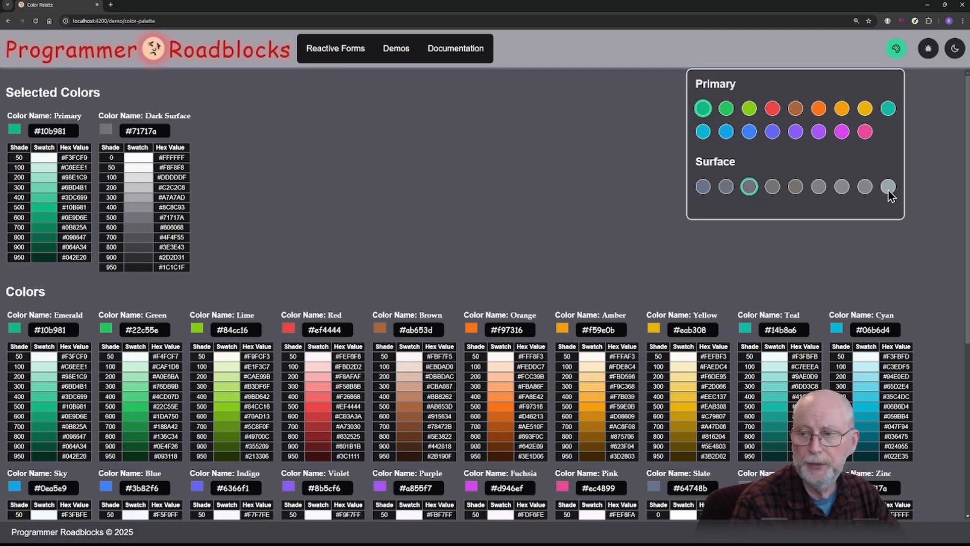
pyautogui.moveTo(889, 186)
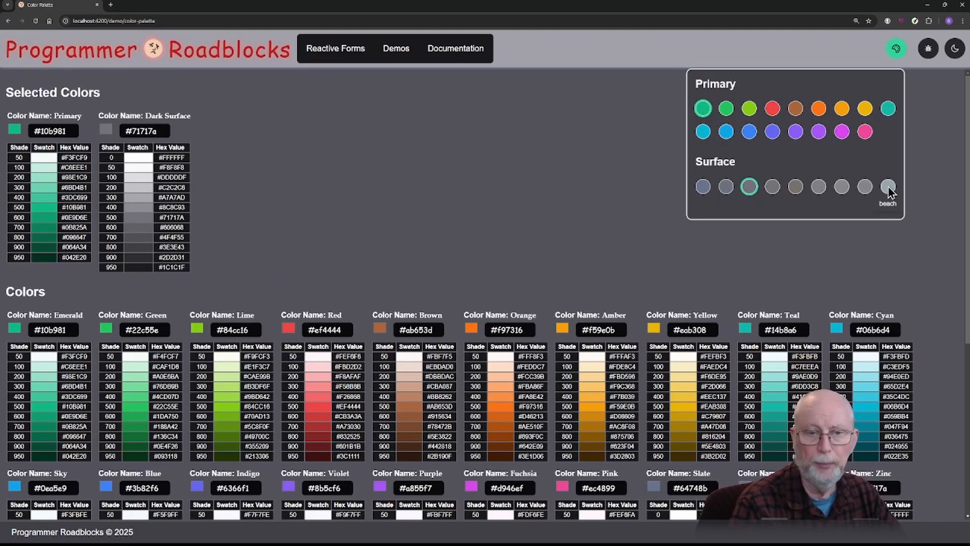
pyautogui.click(889, 186)
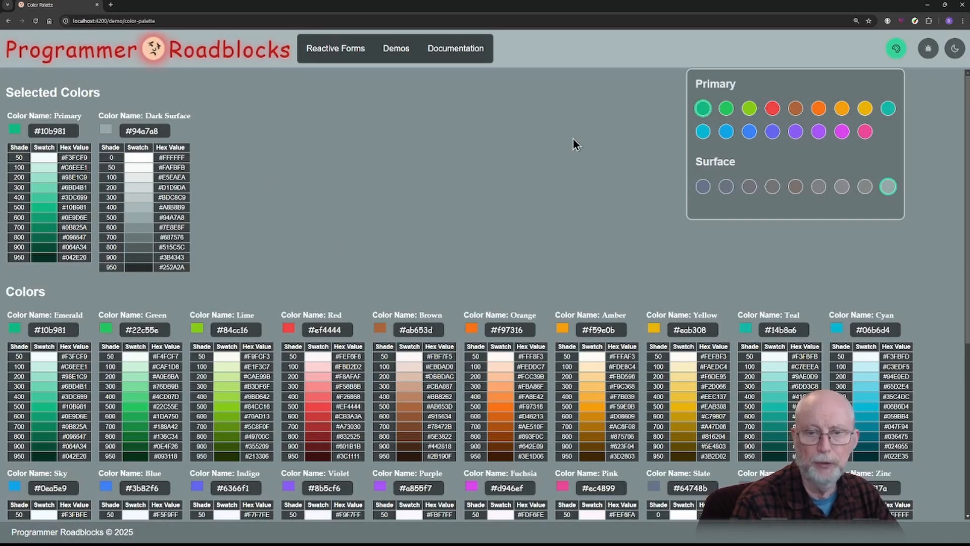
pyautogui.click(864, 186)
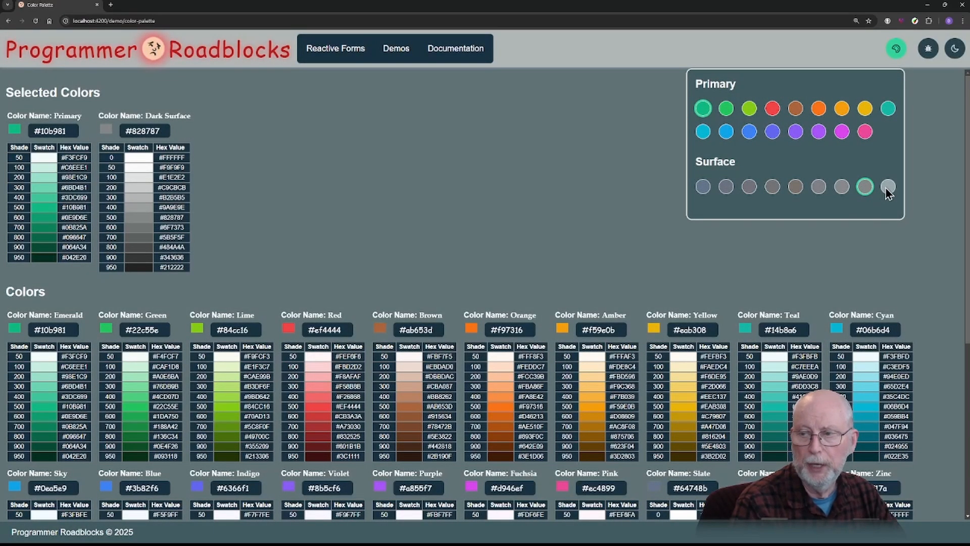
pyautogui.click(887, 186)
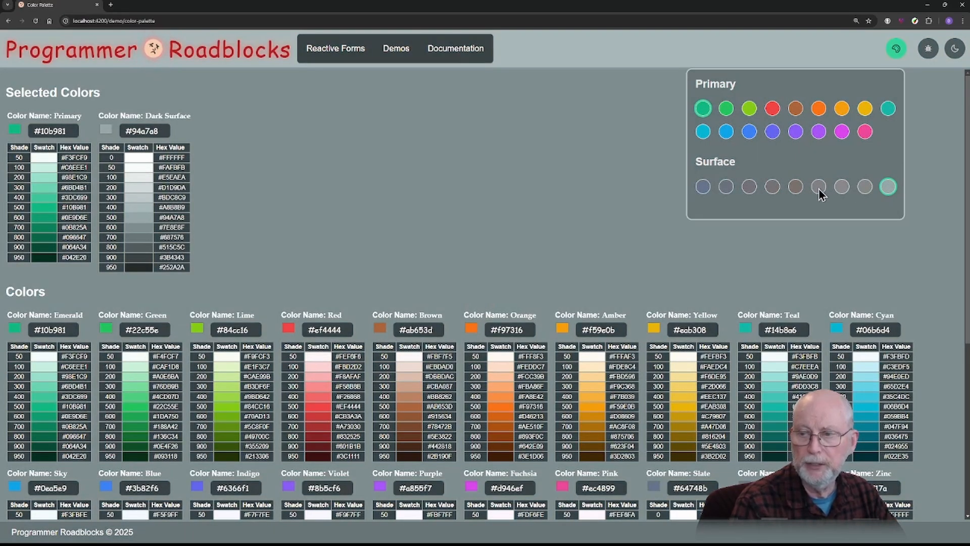
pyautogui.click(817, 186)
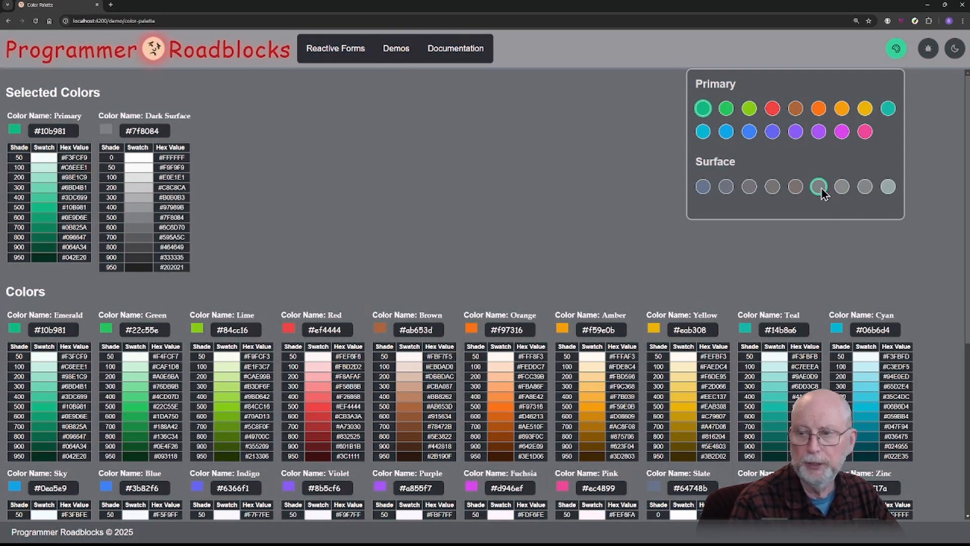
pyautogui.moveTo(844, 192)
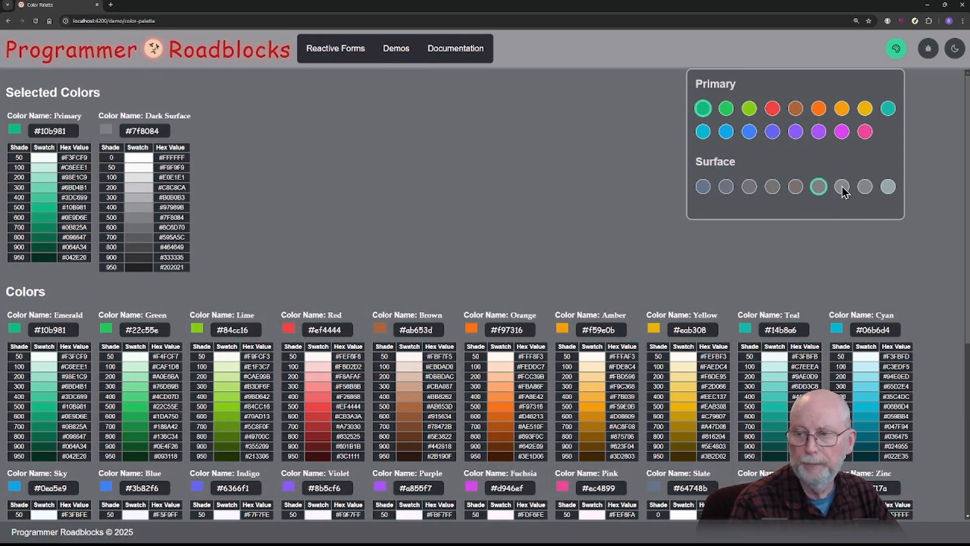
pyautogui.moveTo(842, 186)
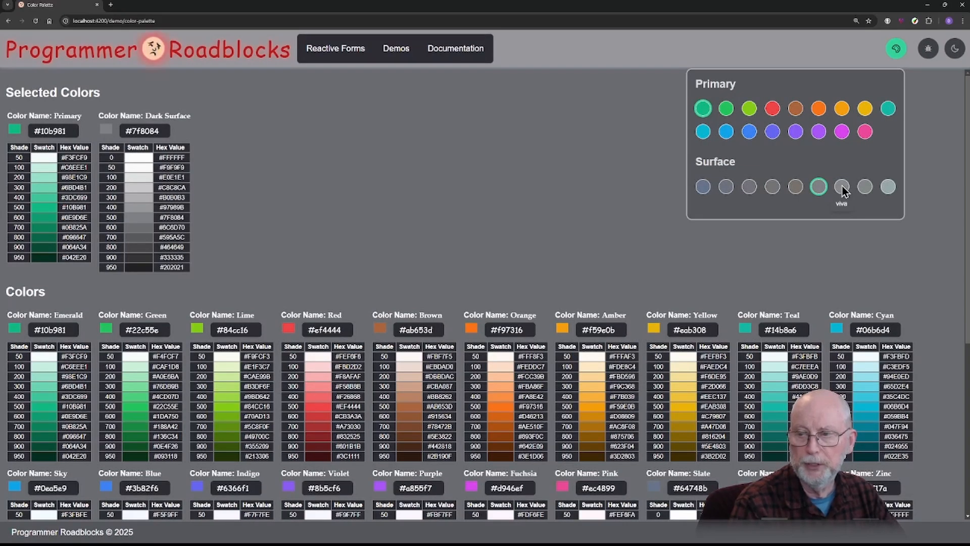
# - Step through the remaining grey surface palettes, ending on the grey-green beach surface (#94a7a8)
pyautogui.click(842, 186)
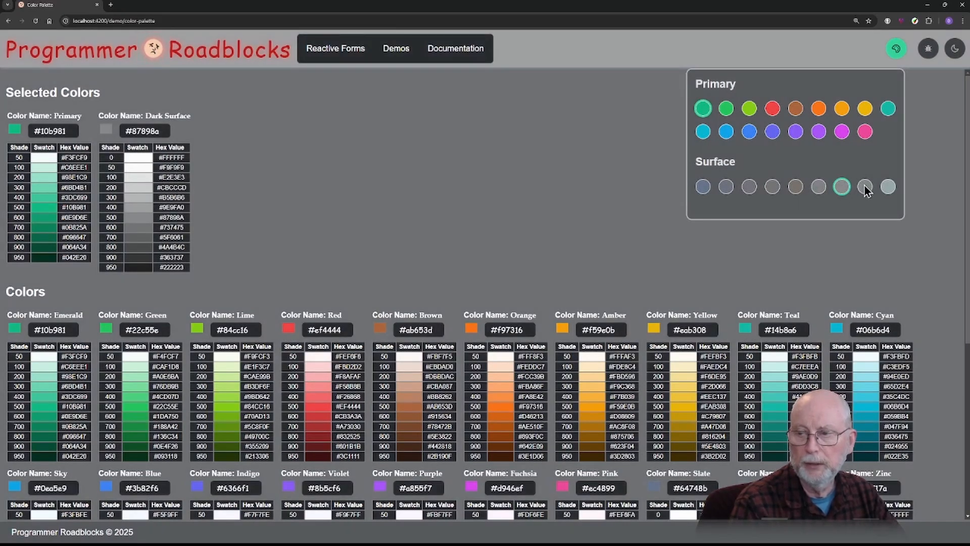
pyautogui.click(864, 186)
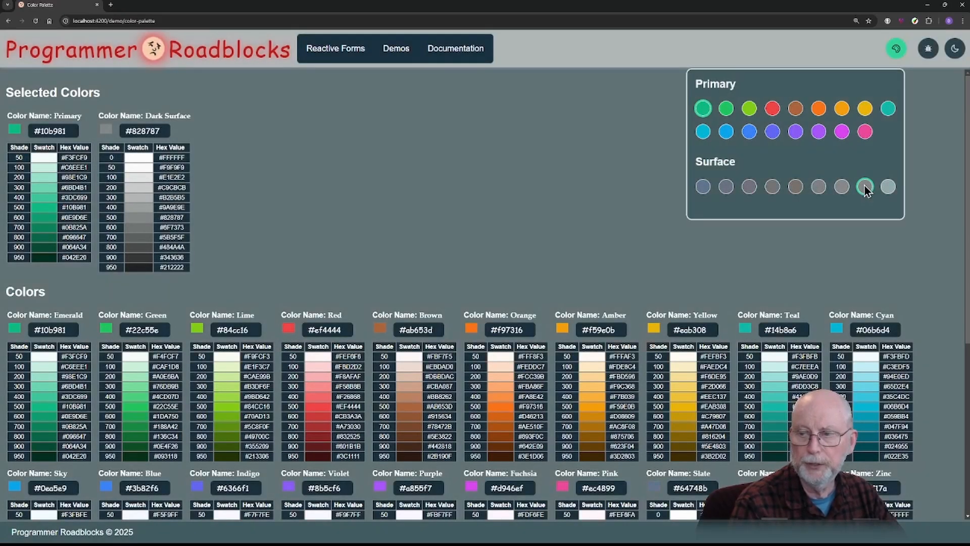
pyautogui.moveTo(795, 189)
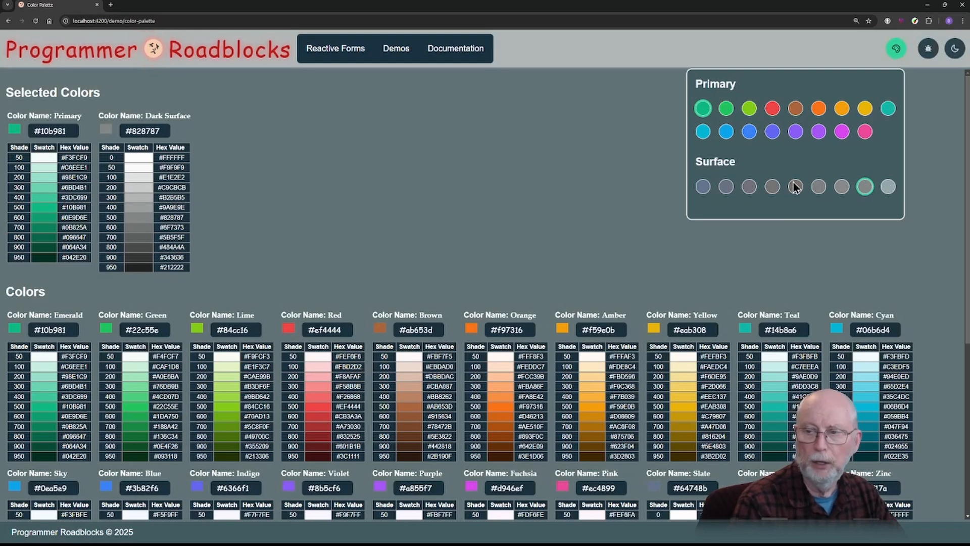
pyautogui.moveTo(878, 189)
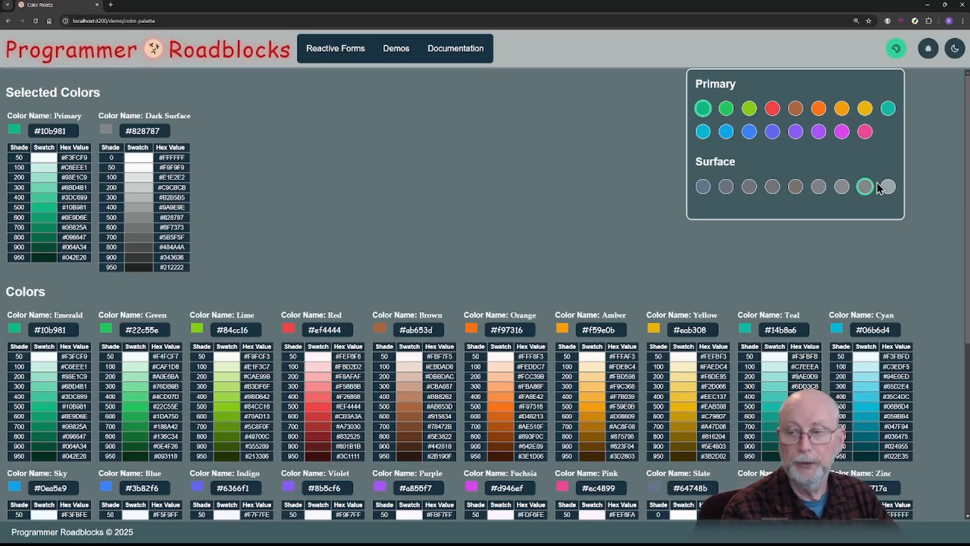
pyautogui.click(888, 186)
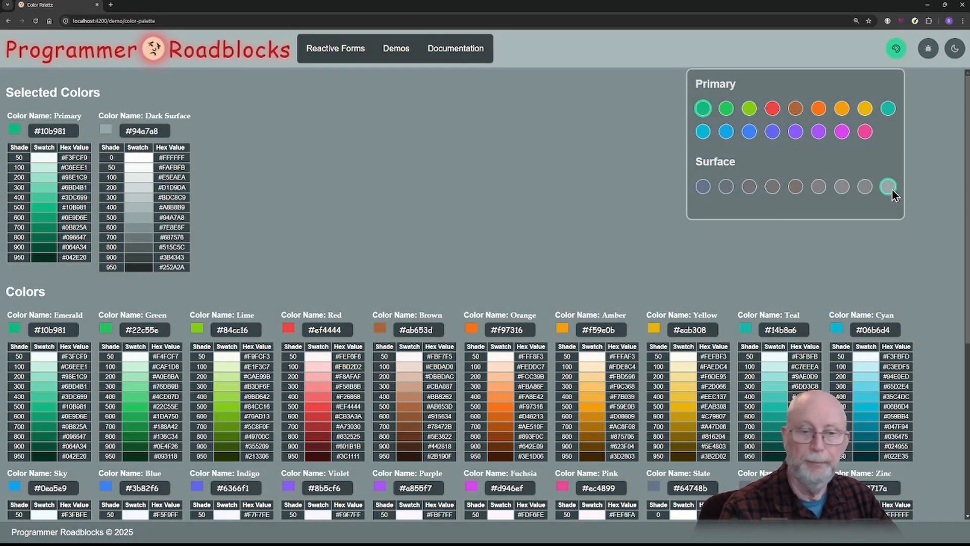
pyautogui.click(395, 49)
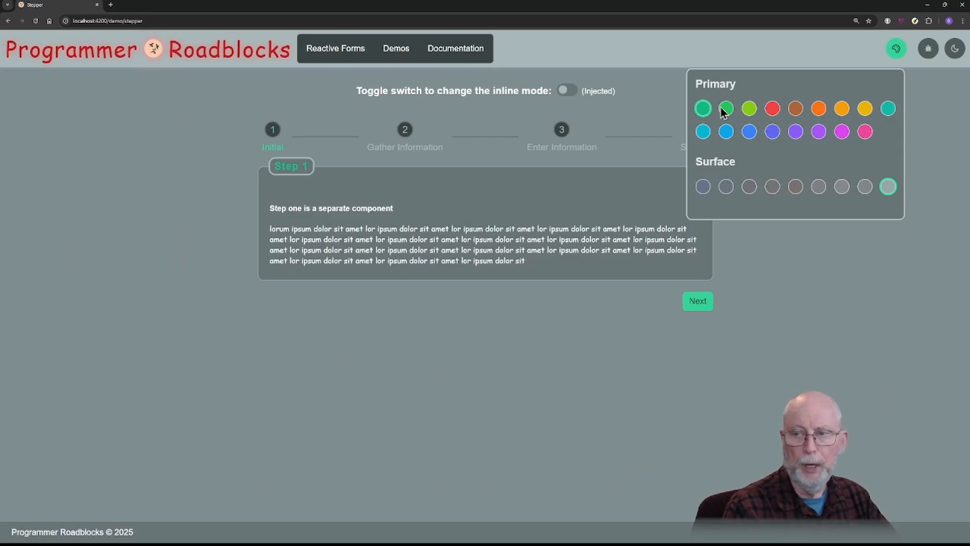
pyautogui.moveTo(867, 93)
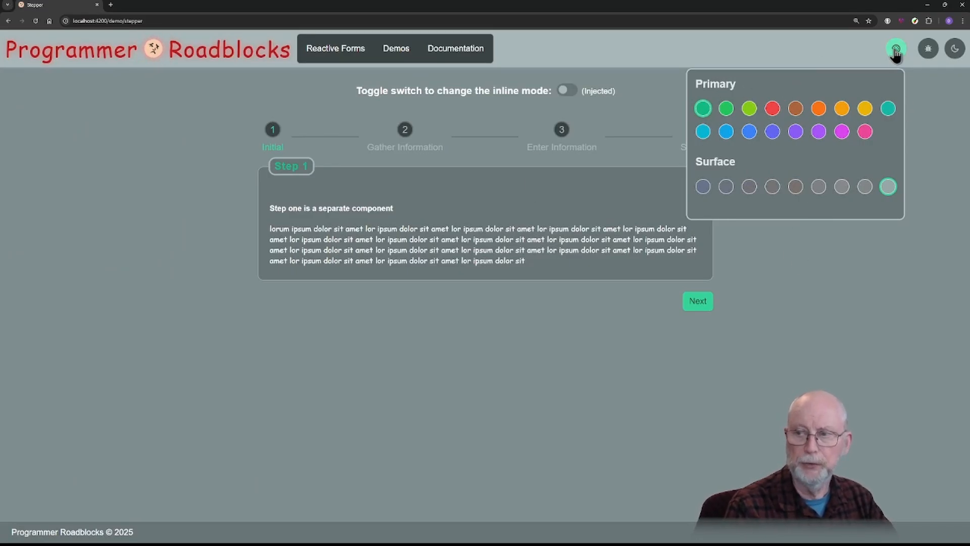
# - View the Scrollable Page demo with the new surface, then go to the Reactive Entry Form
pyautogui.click(396, 49)
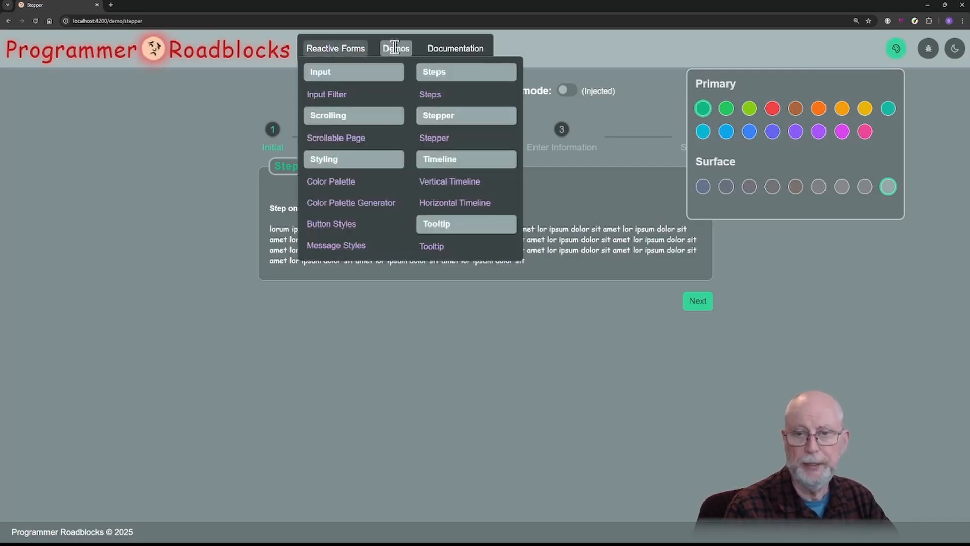
pyautogui.click(336, 137)
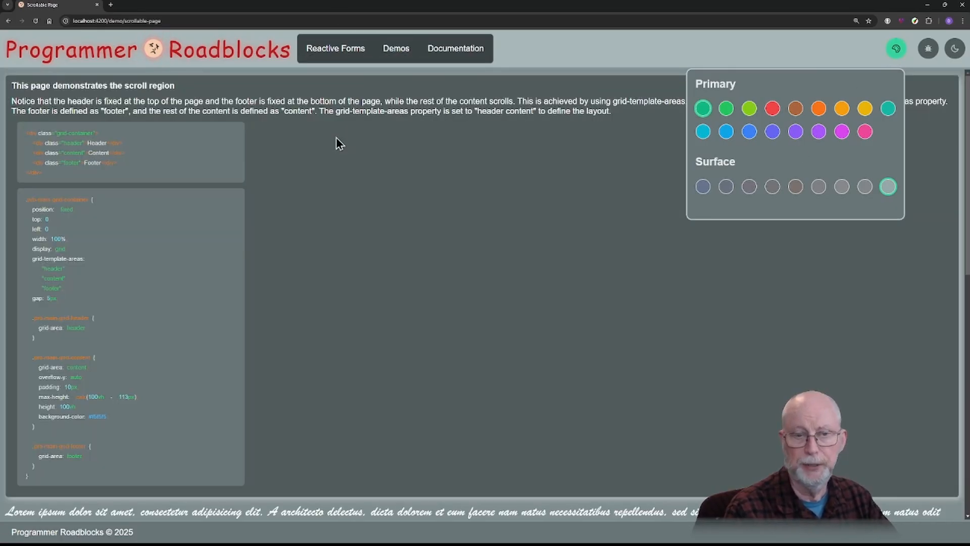
pyautogui.scroll(-3)
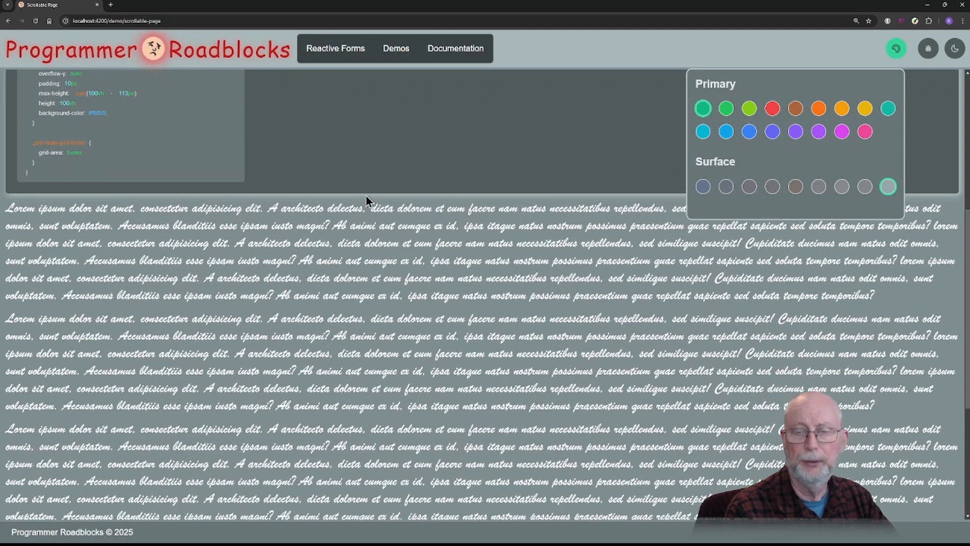
pyautogui.click(334, 49)
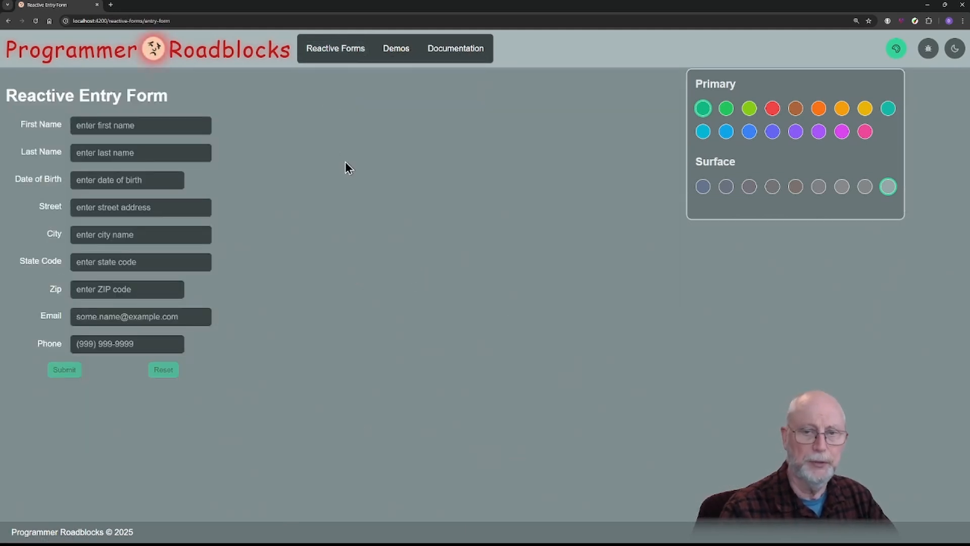
pyautogui.moveTo(723, 151)
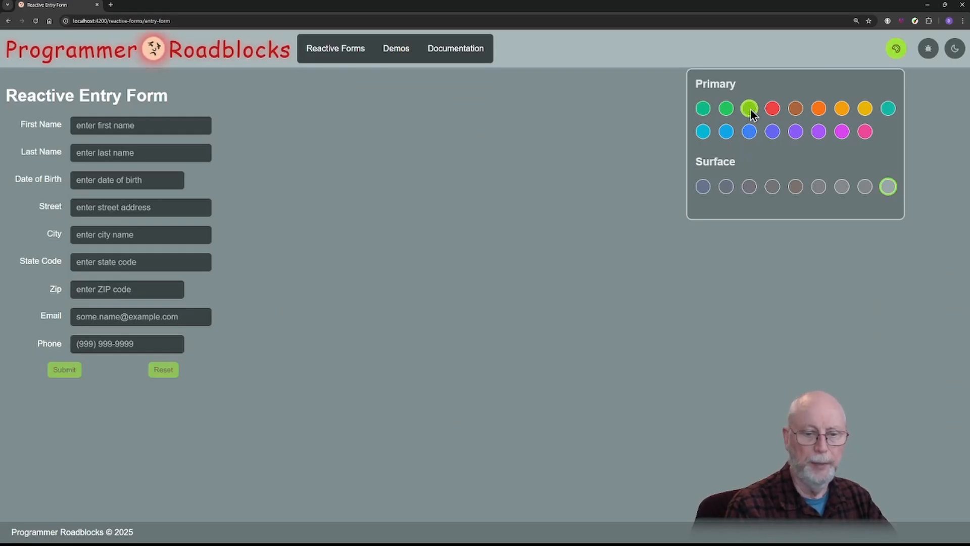
# - Try a red primary accent on the entry form, then settle on cyan
pyautogui.click(771, 108)
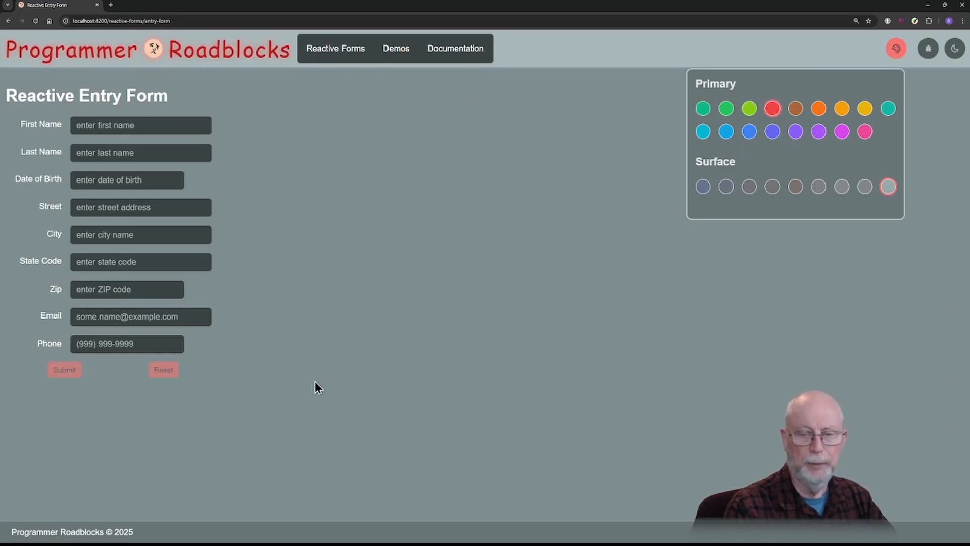
pyautogui.click(841, 108)
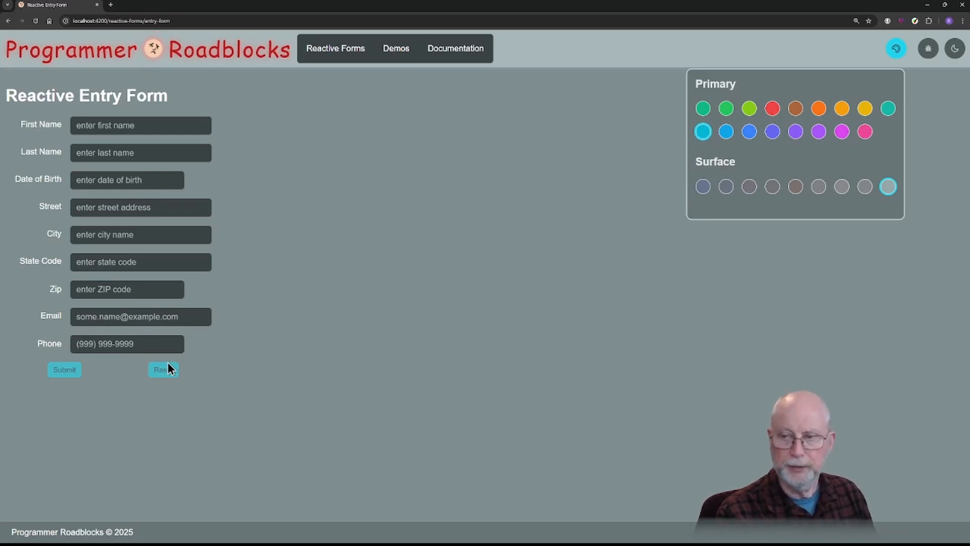
pyautogui.moveTo(710, 159)
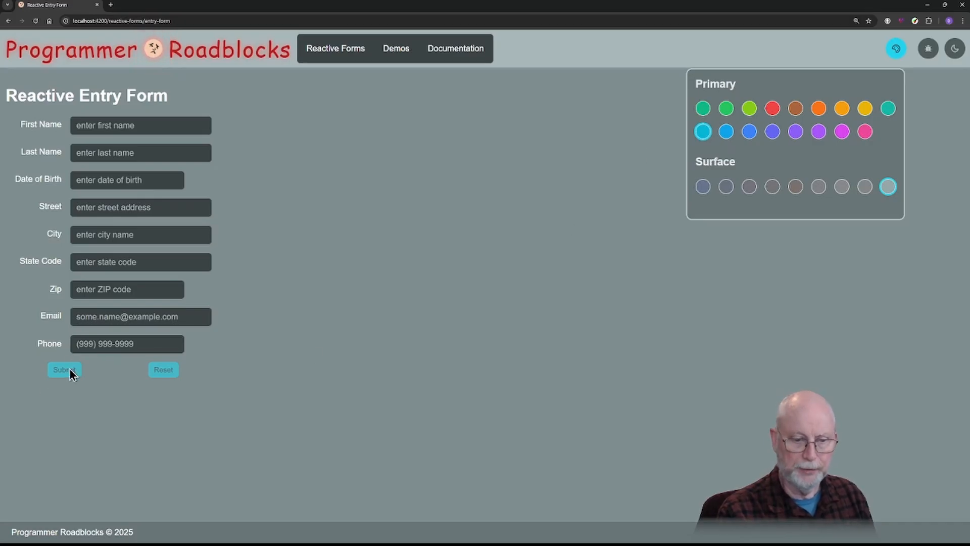
pyautogui.moveTo(164, 370)
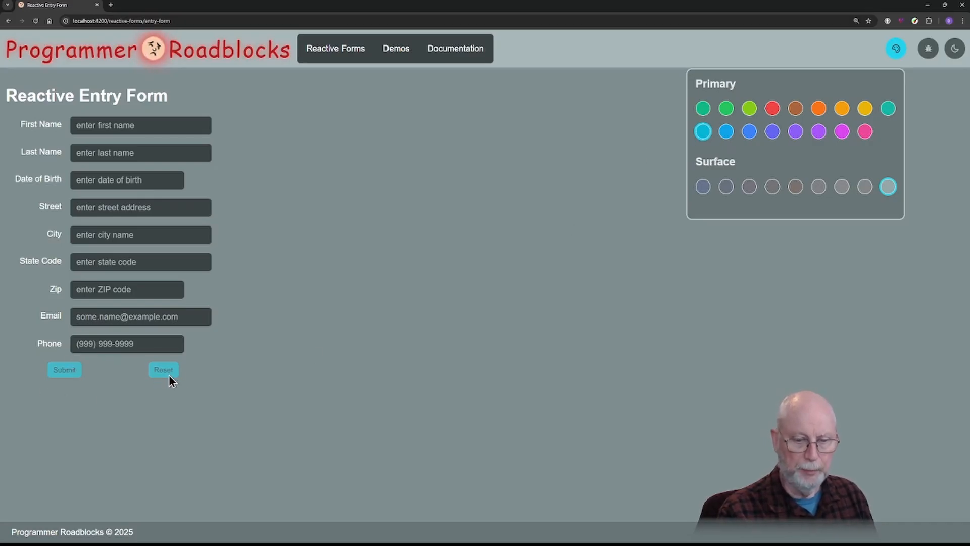
pyautogui.moveTo(479, 154)
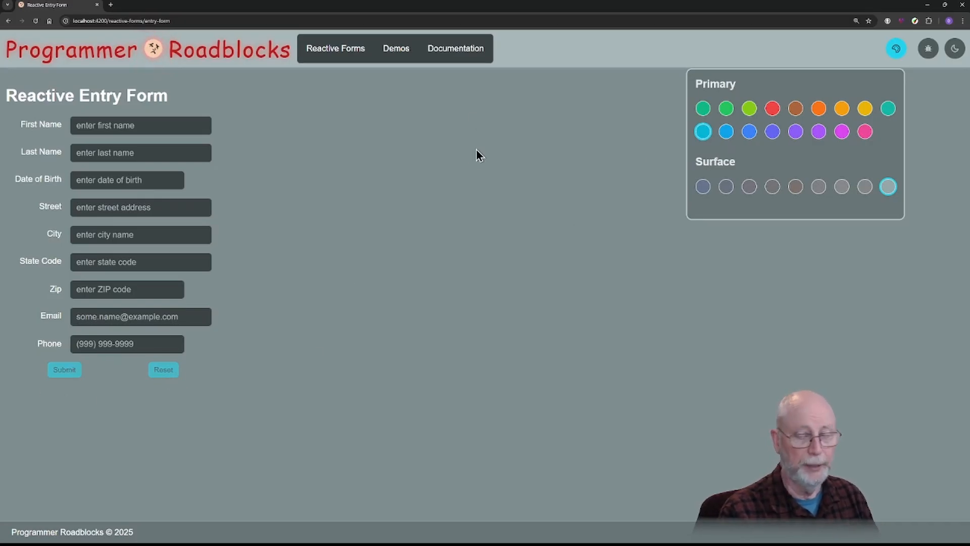
# - Make pink the primary color and try slate, grey and brownish-grey surface palettes
pyautogui.click(864, 132)
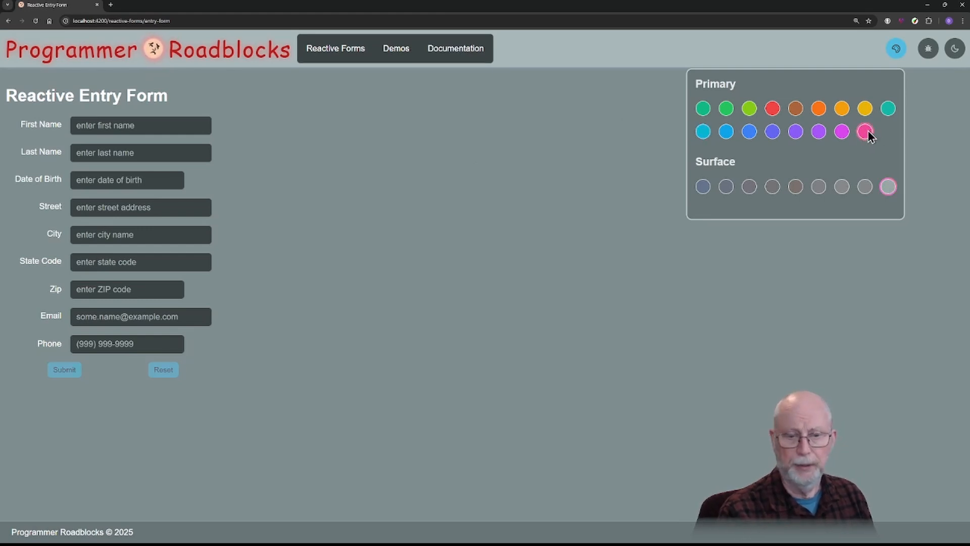
pyautogui.click(864, 132)
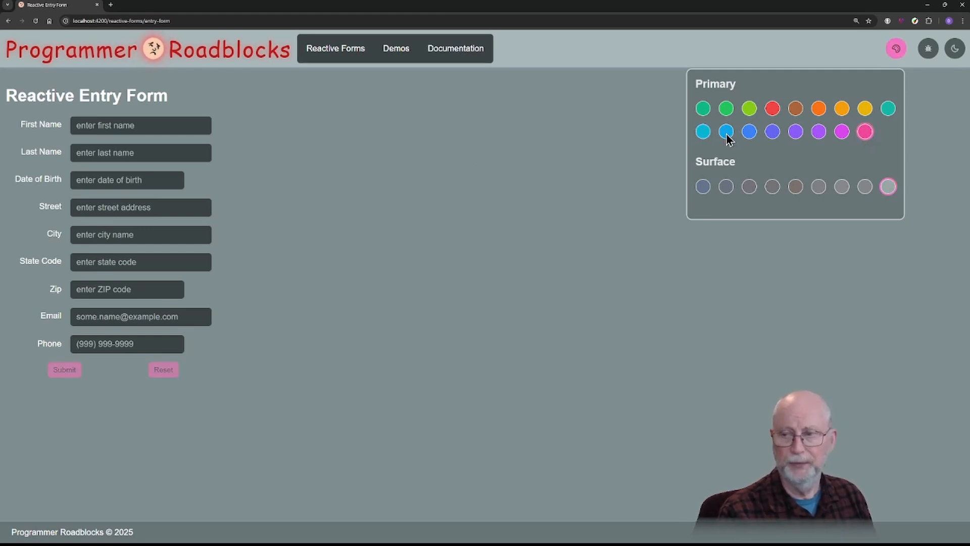
pyautogui.click(725, 186)
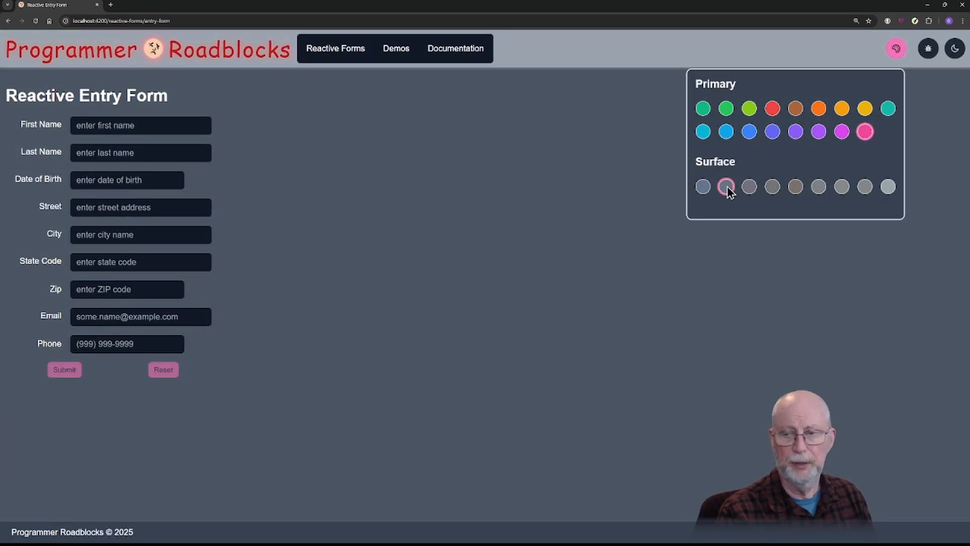
pyautogui.click(748, 186)
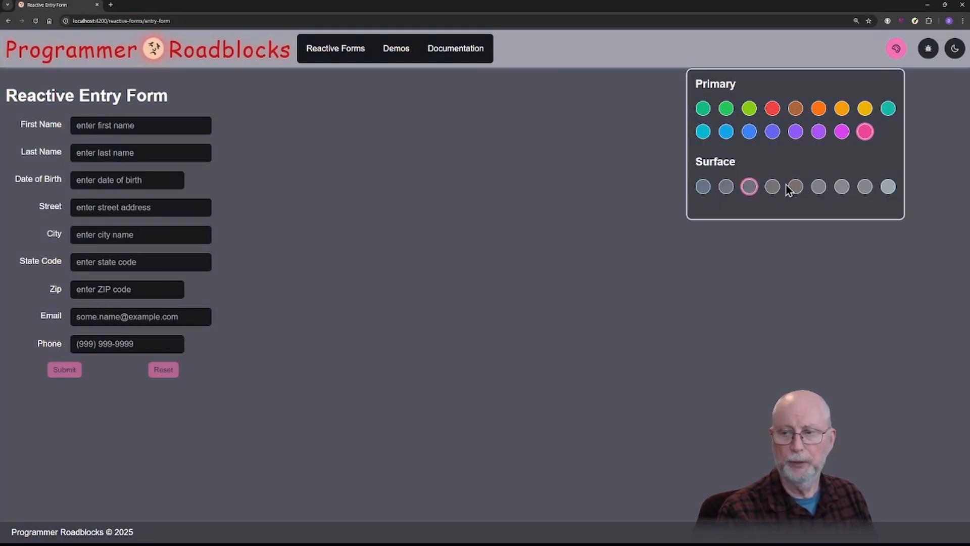
pyautogui.click(795, 186)
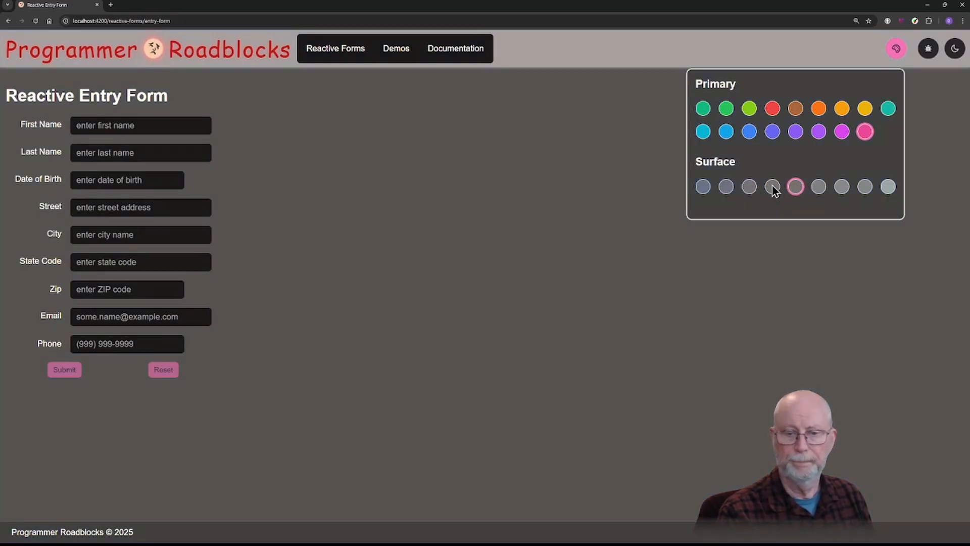
# - Settle on a darker neutral grey surface and switch the primary accent to purple
pyautogui.click(771, 186)
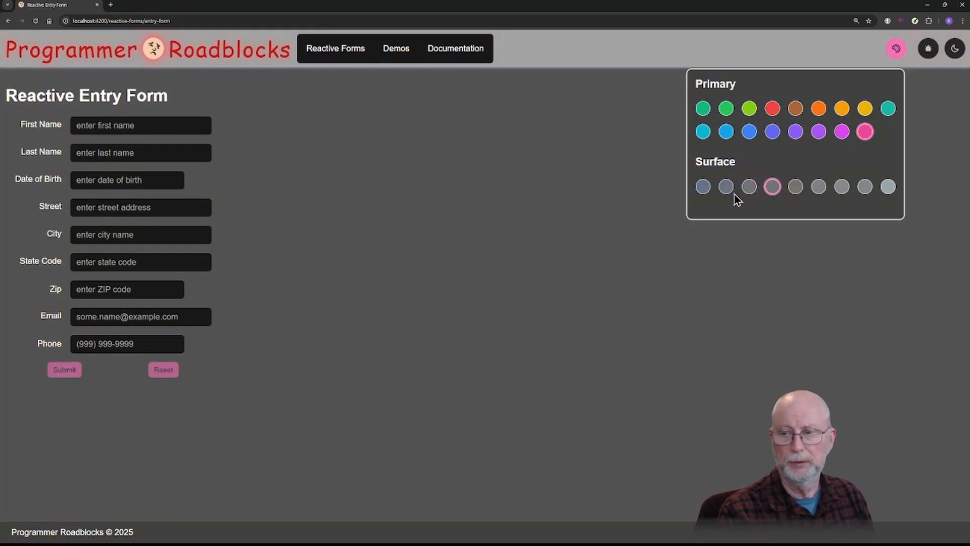
pyautogui.click(702, 186)
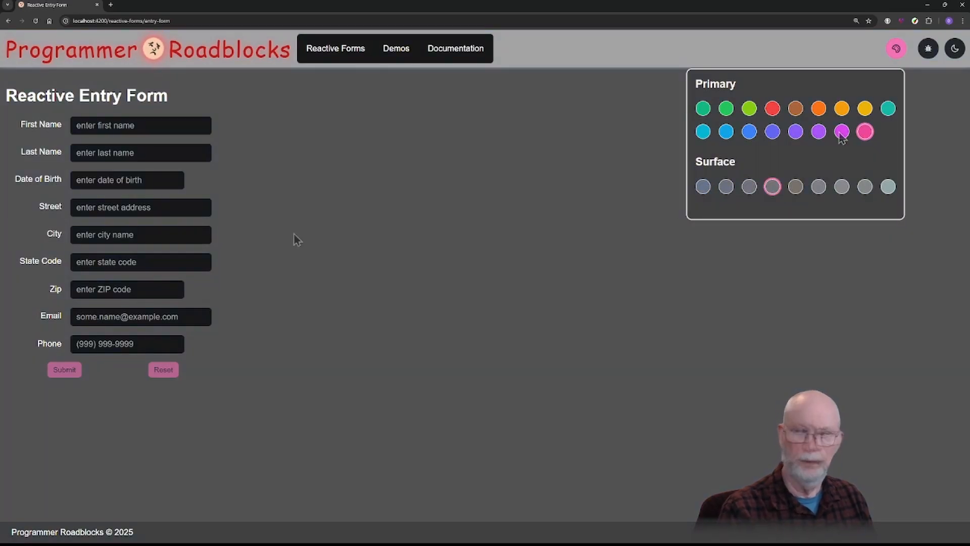
pyautogui.click(817, 131)
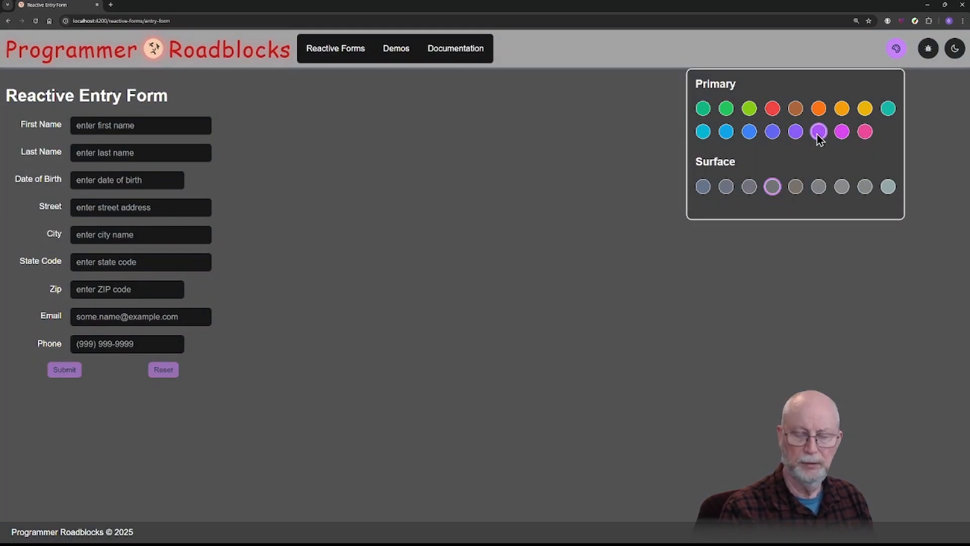